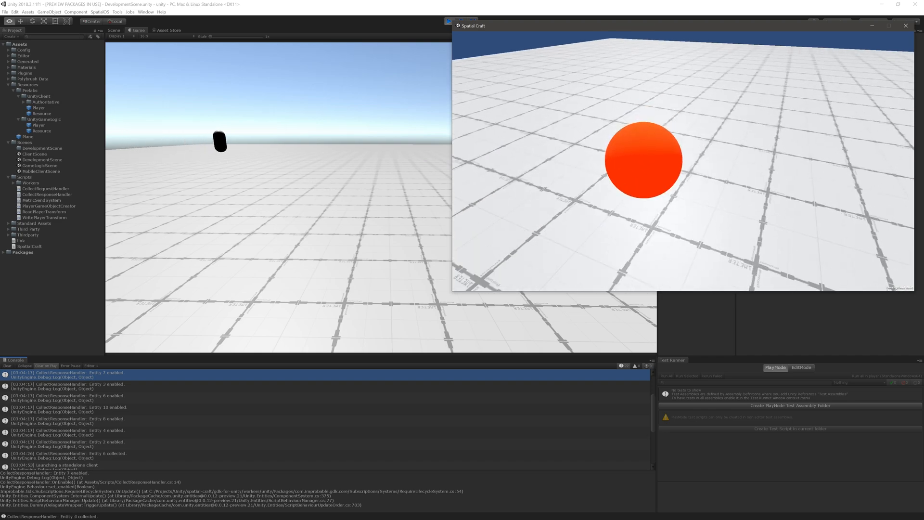
Open Feature Modules > Game Object Creation > Overview in the SpatialOS docs sidebar.
{"action": "left_click", "coordinate": [905, 25]}
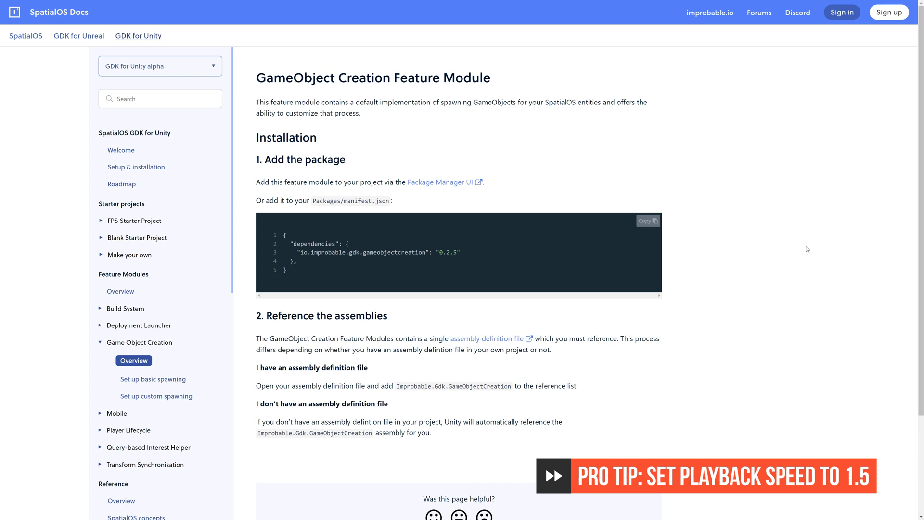
{"action": "left_click", "coordinate": [153, 379]}
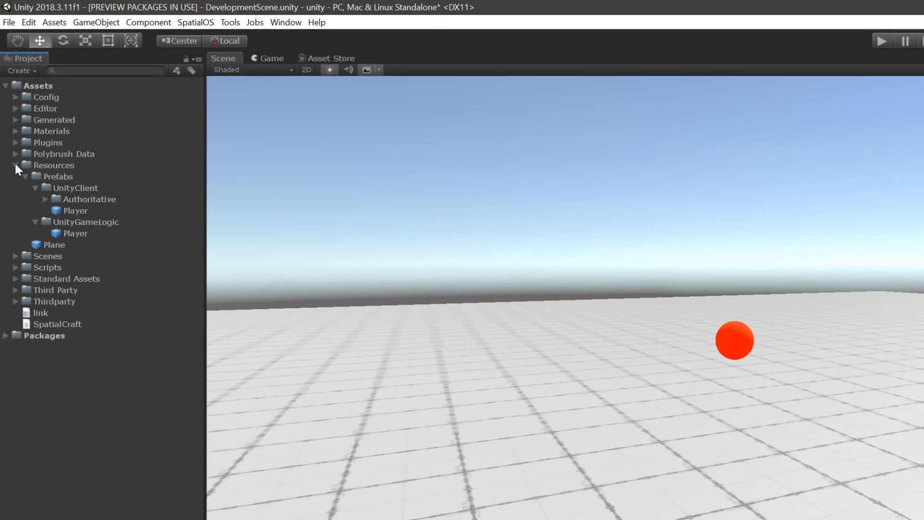
Drag the scene's Resource object into the UnityClient prefabs folder as an Original Prefab.
{"action": "left_click", "coordinate": [75, 210]}
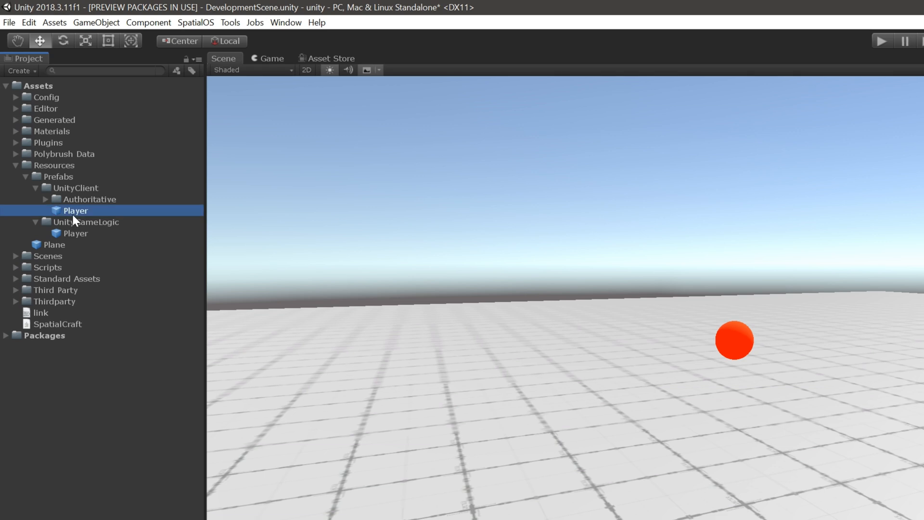
{"action": "mouse_move", "coordinate": [100, 241]}
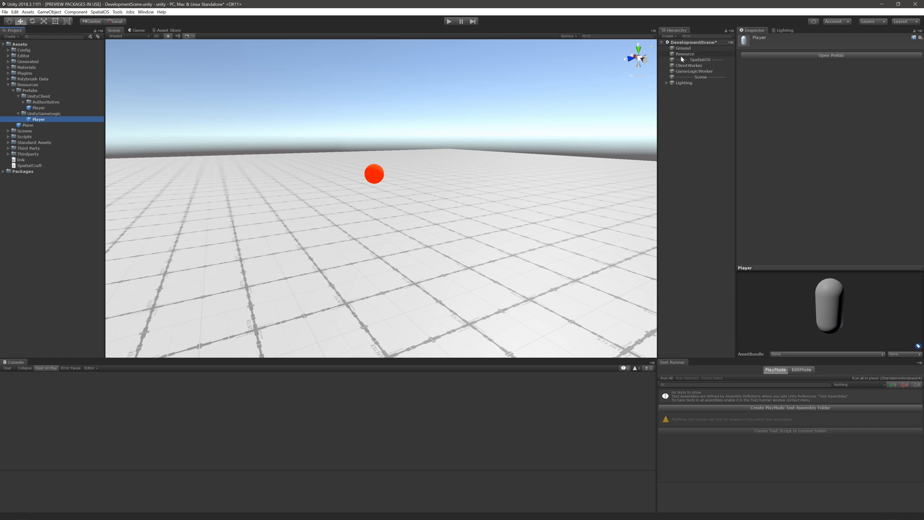
{"action": "left_click", "coordinate": [38, 96]}
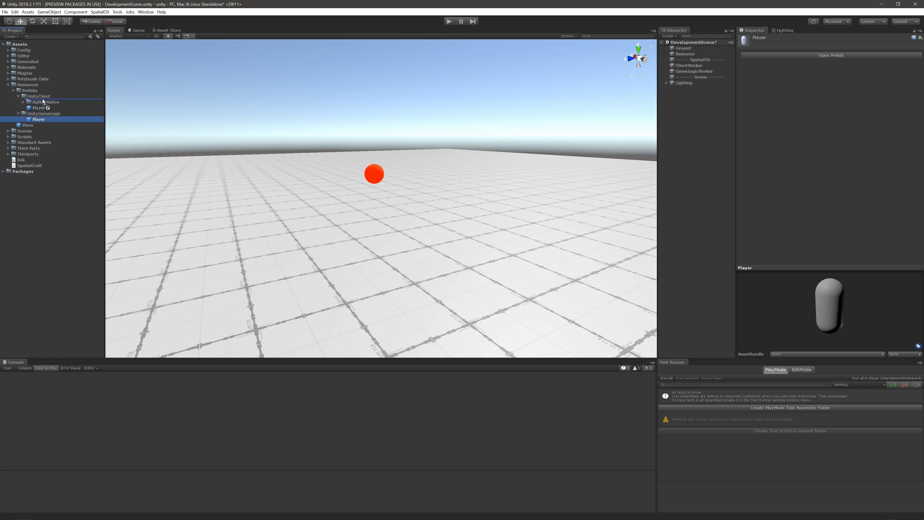
{"action": "left_click", "coordinate": [42, 113]}
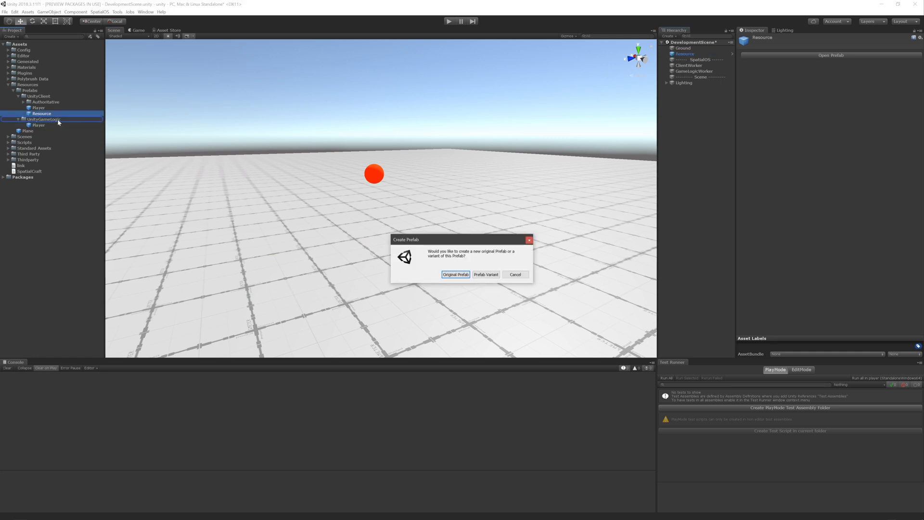
{"action": "left_click", "coordinate": [455, 274]}
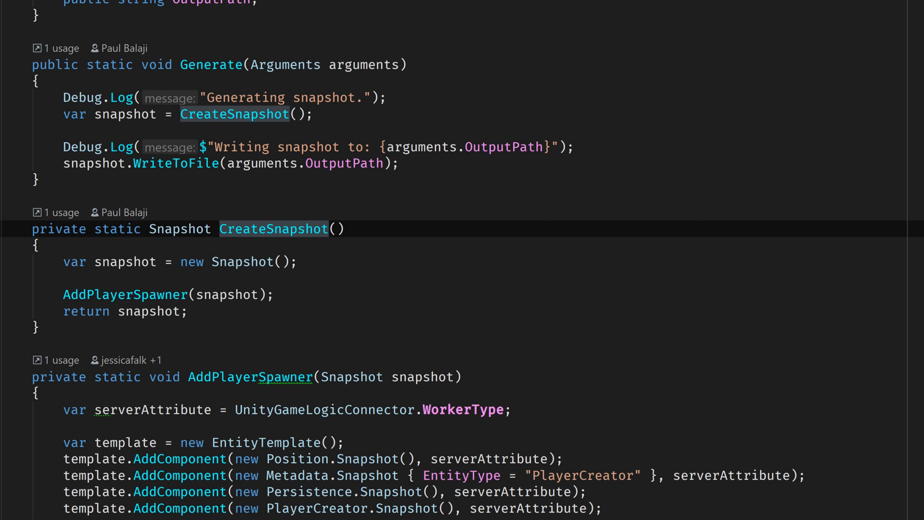
Call AddResource(snapshot, Coordinates.Zero) and create a new EntityTemplate inside that method.
{"action": "scroll", "scroll_direction": "down", "scroll_amount": 3}
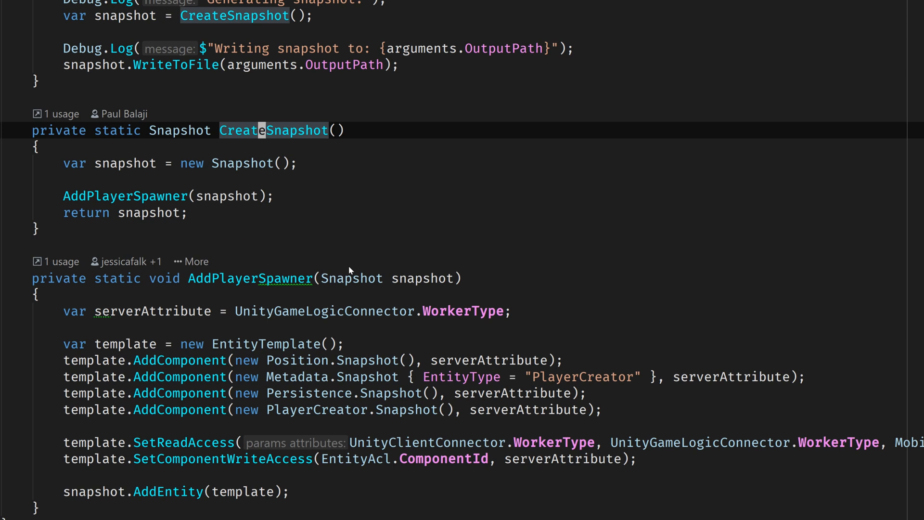
{"action": "left_click", "coordinate": [275, 196]}
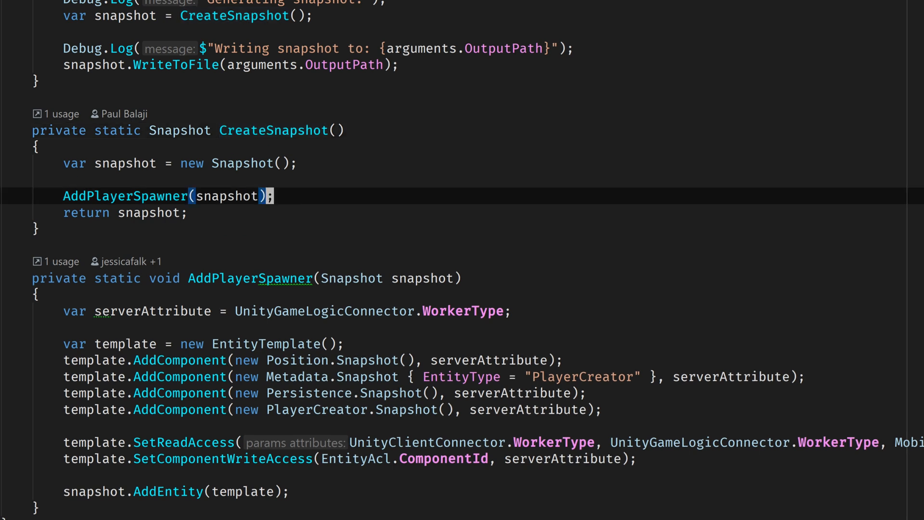
{"action": "type", "text": "AddResource(snapshot,"}
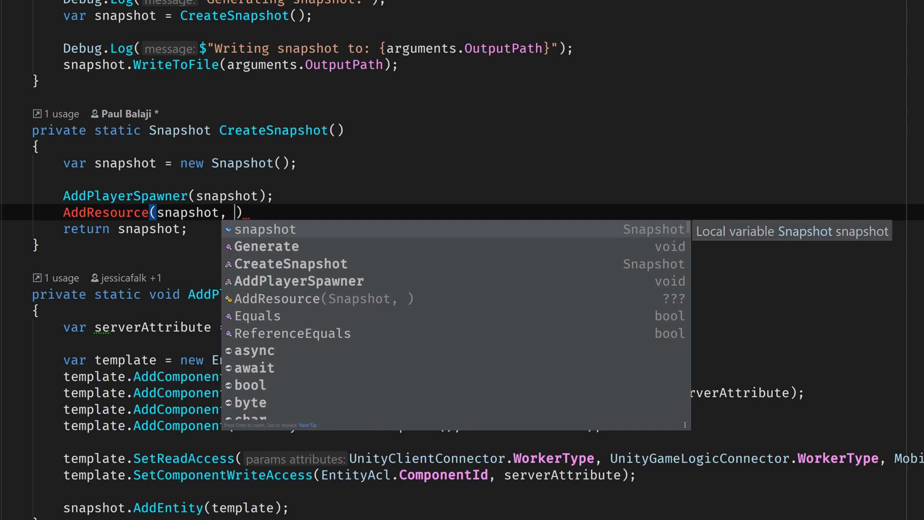
{"action": "type", "text": "Coordinates.Zero"}
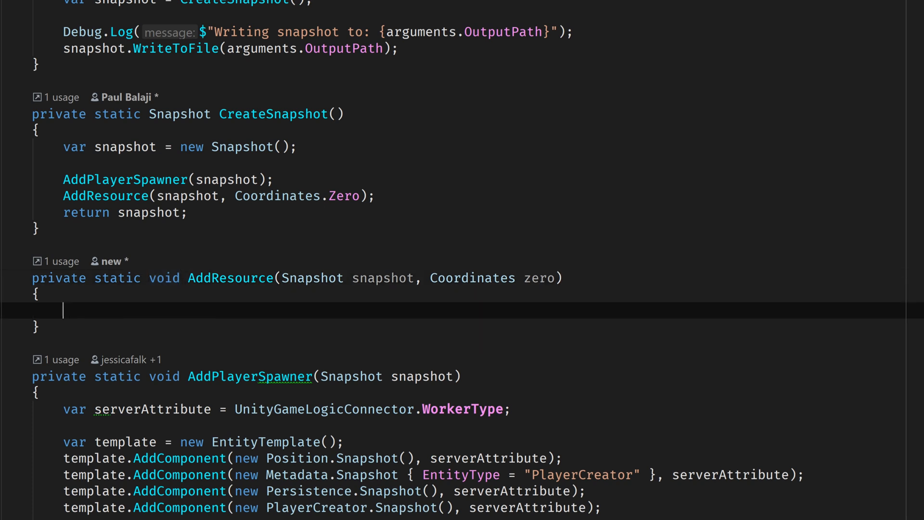
{"action": "type", "text": "var template = new"}
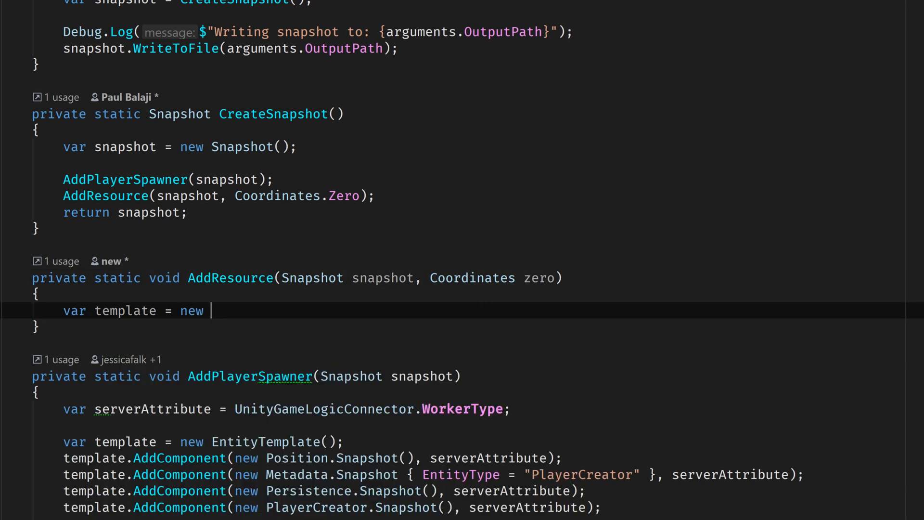
{"action": "type", "text": "EntityTemplate();"}
{"action": "type", "text": "snapshot.AddEntity(template);"}
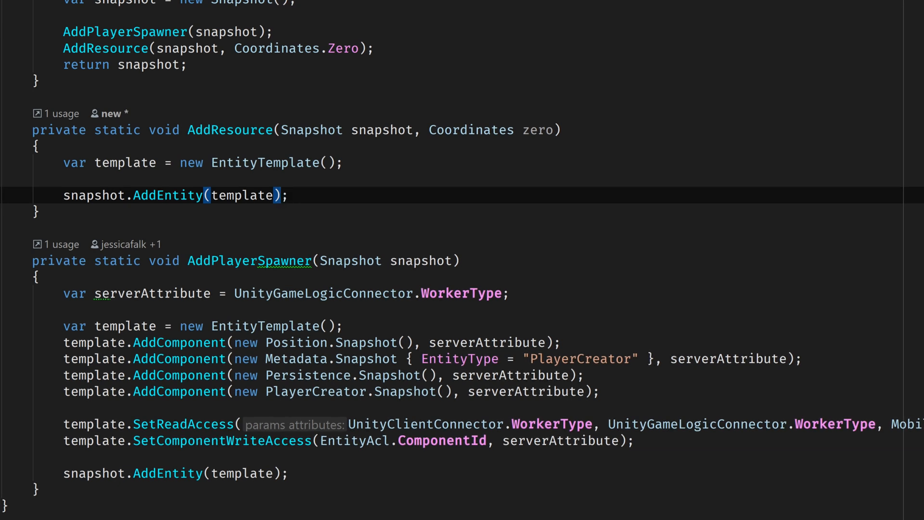
{"action": "left_click", "coordinate": [284, 195]}
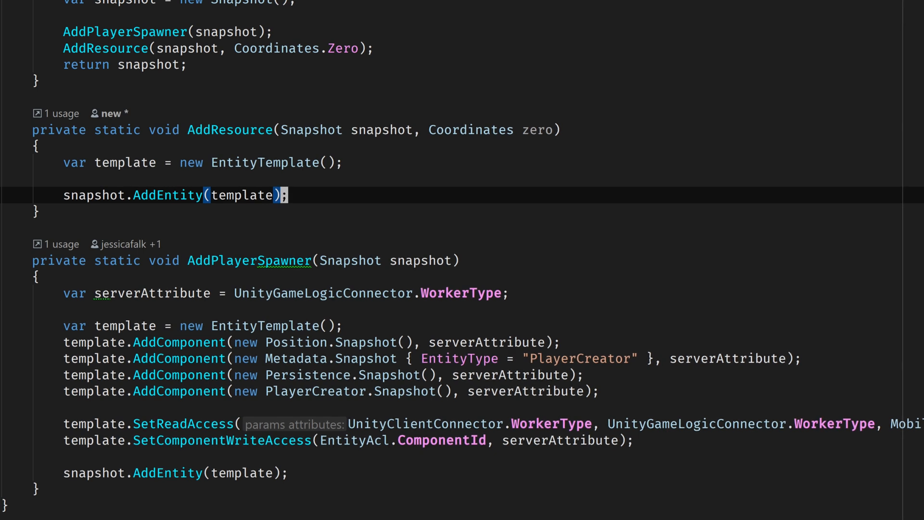
Add a Metadata component named "Resource" using the UnityGameLogicConnector server attribute.
{"action": "type", "text": "template.A"}
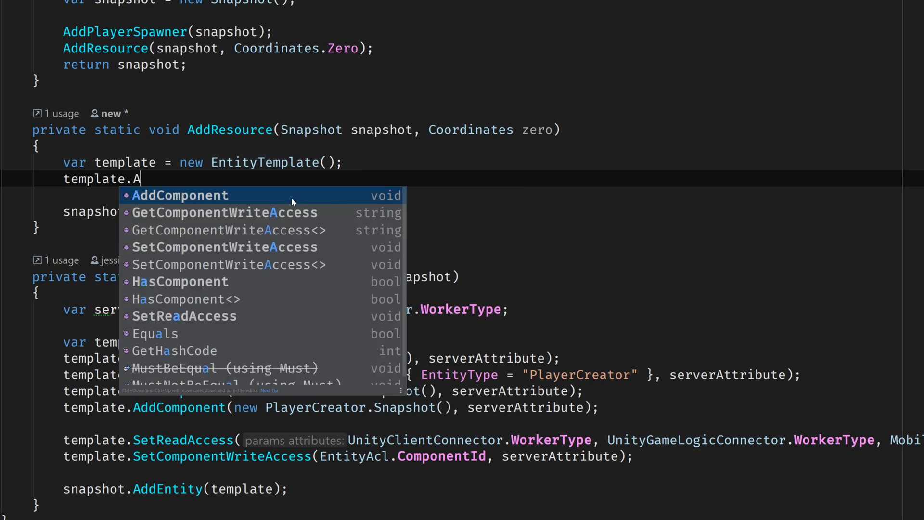
{"action": "type", "text": "AddComponent(new Metadata.Snapshot {EntityType = }, );"}
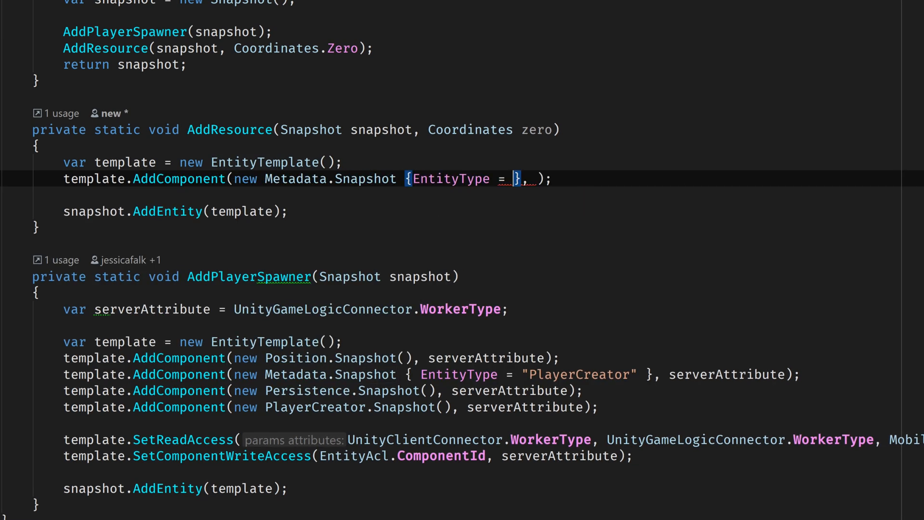
{"action": "type", "text": "\"Resource\""}
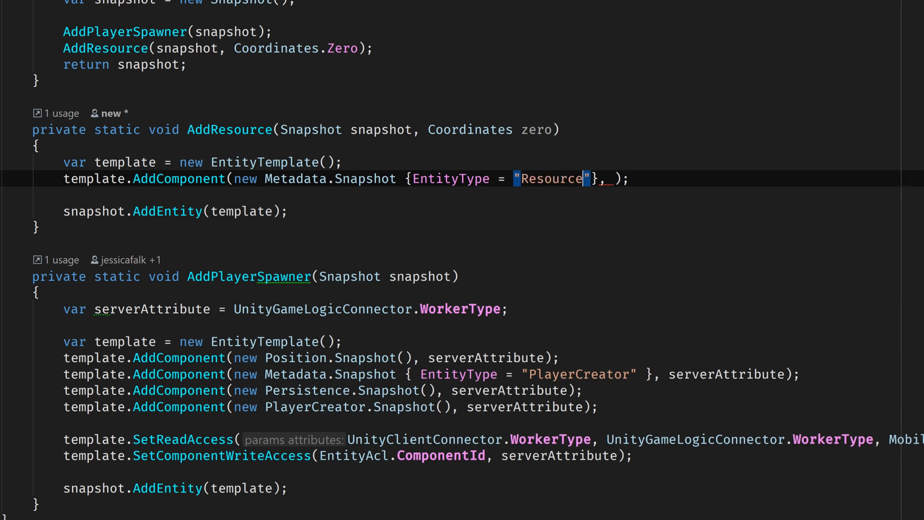
{"action": "type", "text": "UnityGameLogicConnector."}
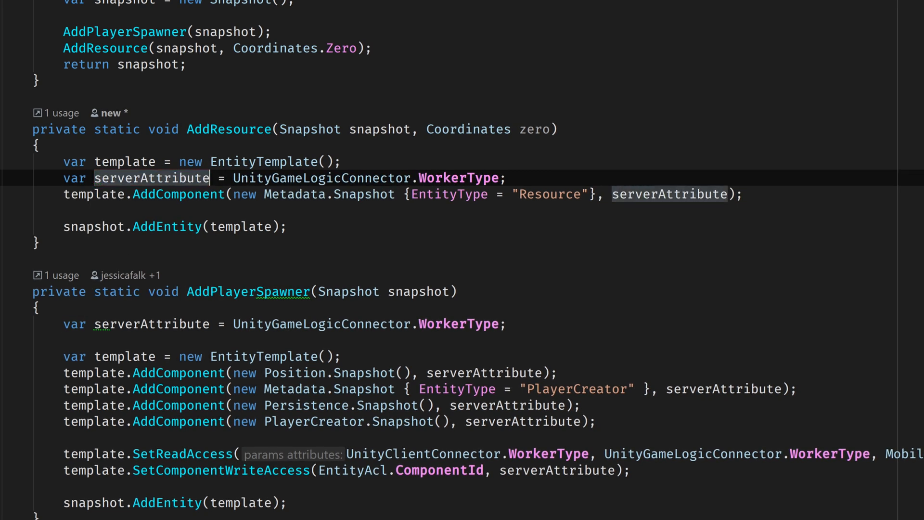
{"action": "key", "text": "enter"}
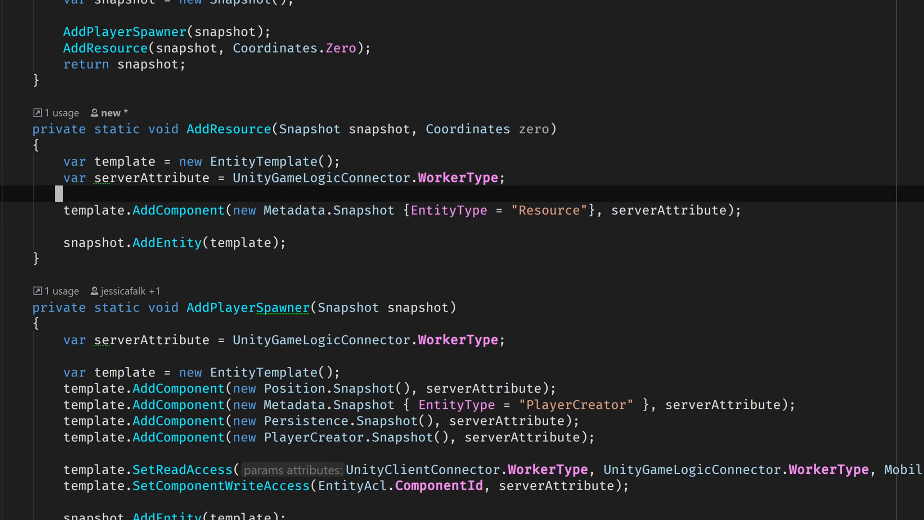
Add a Position component at the renamed coordinates parameter, plus a Persistence component.
{"action": "type", "text": "template.AddComponent(new Position);"}
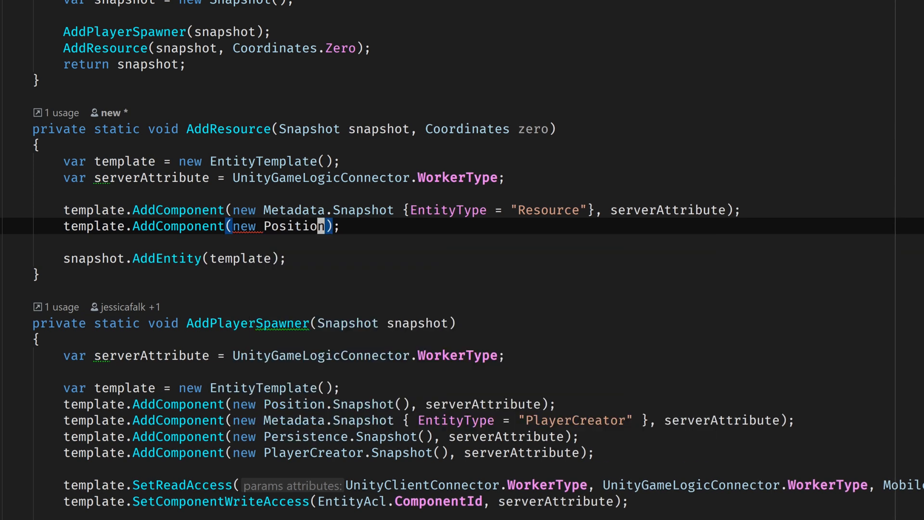
{"action": "type", "text": ".Snapshot {}"}
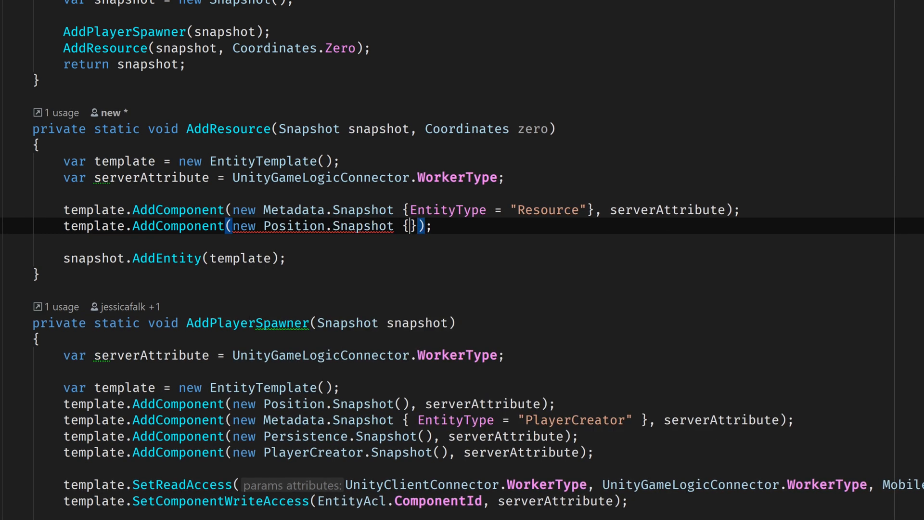
{"action": "type", "text": "Coords = zero},"}
{"action": "type", "text": "coordinate"}
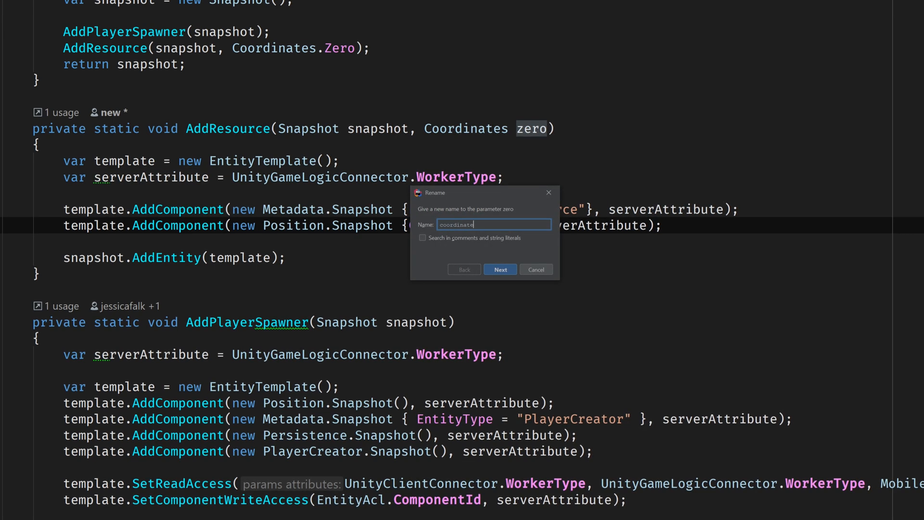
{"action": "left_click", "coordinate": [499, 270]}
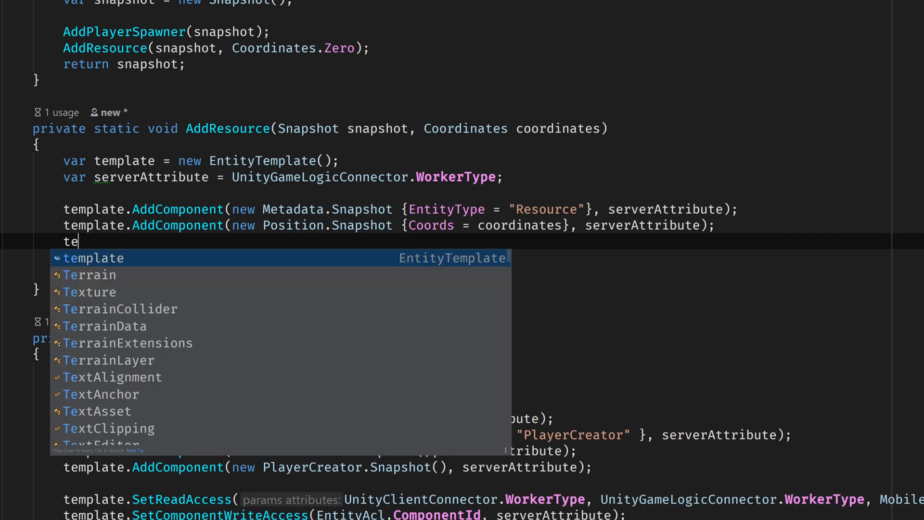
{"action": "type", "text": "template.AddComponent(new);"}
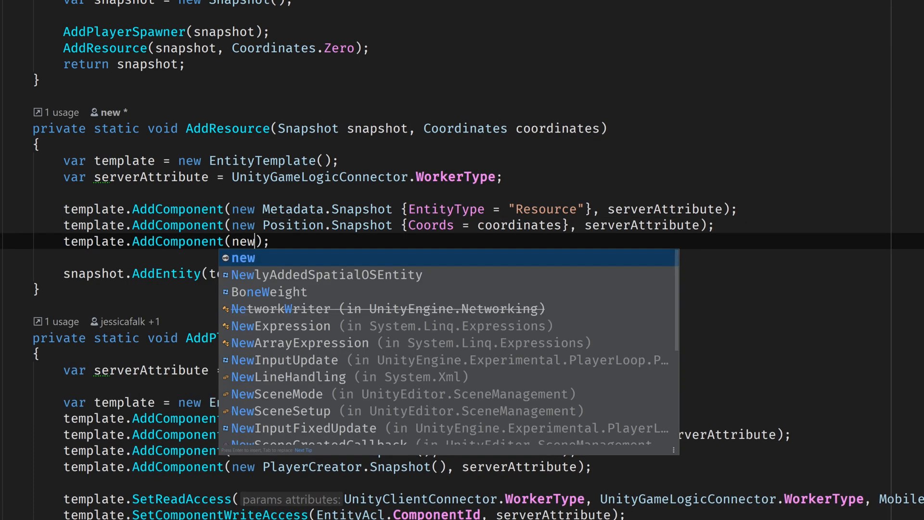
{"action": "type", "text": "Persistence.Snapshot(), serverAttribu"}
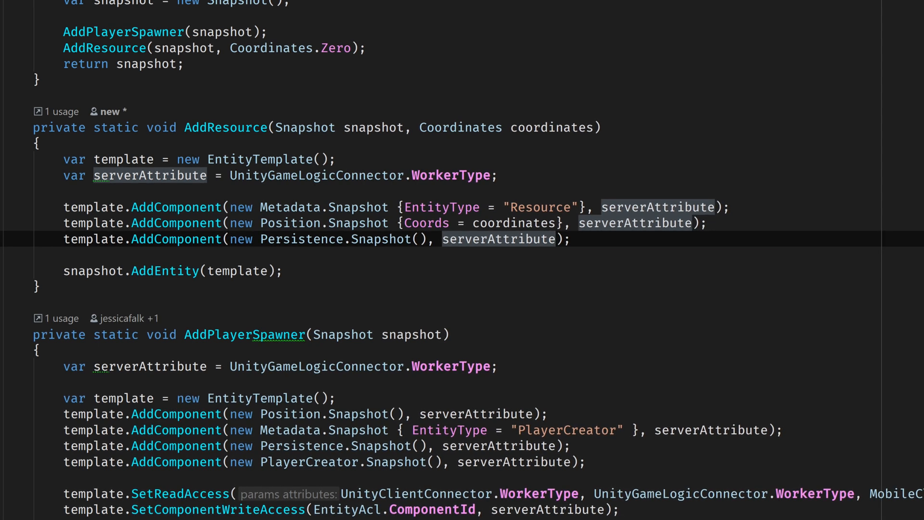
Set EntityAcl write access to serverAttribute and begin a template.SetReadAccess line.
{"action": "type", "text": "te"}
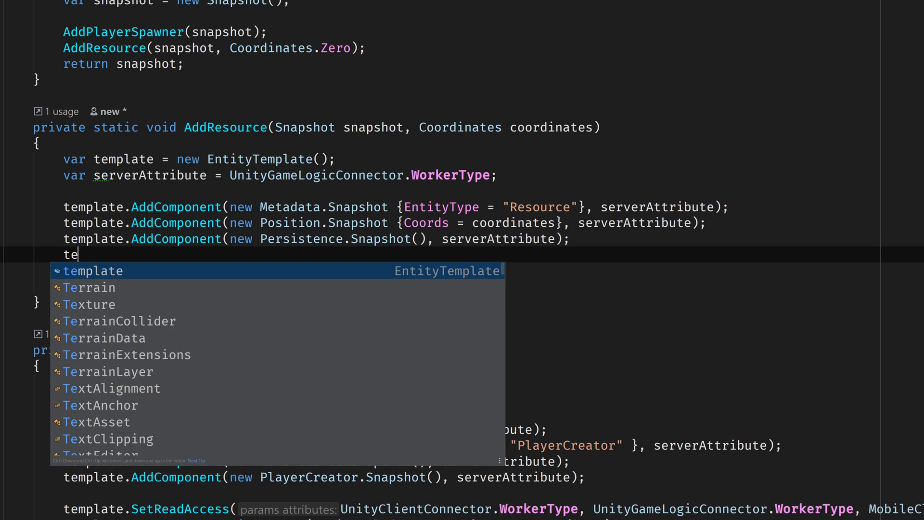
{"action": "type", "text": "mplate.SeC"}
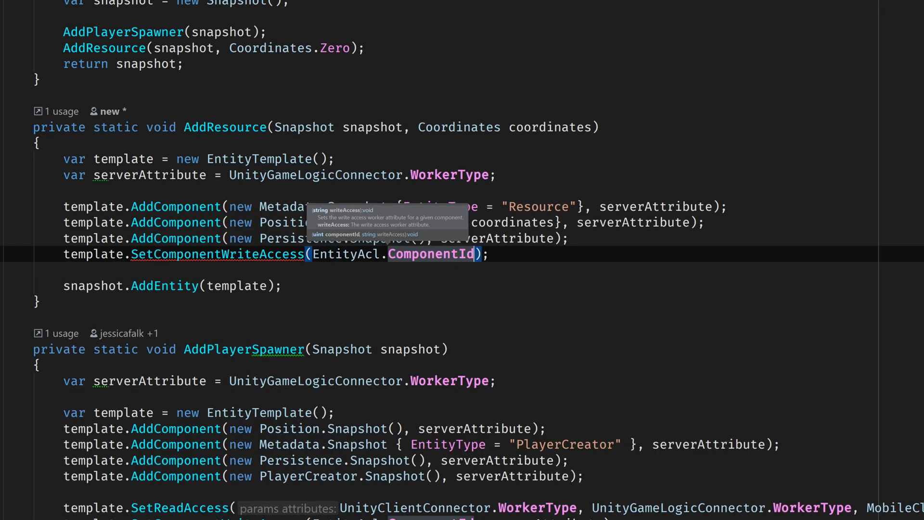
{"action": "type", "text": ", serverAttribute"}
{"action": "type", "text": "template.SetReadAccess();"}
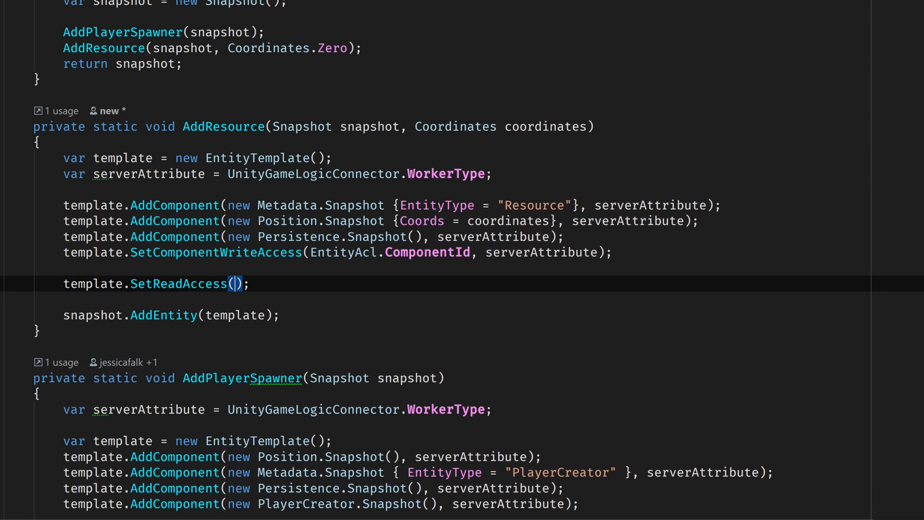
{"action": "type", "text": "UCc"}
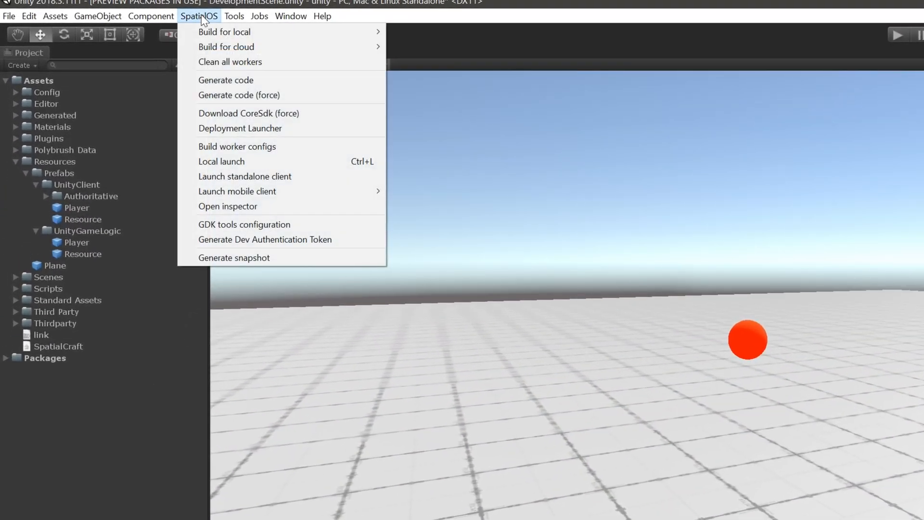
{"action": "mouse_move", "coordinate": [223, 254]}
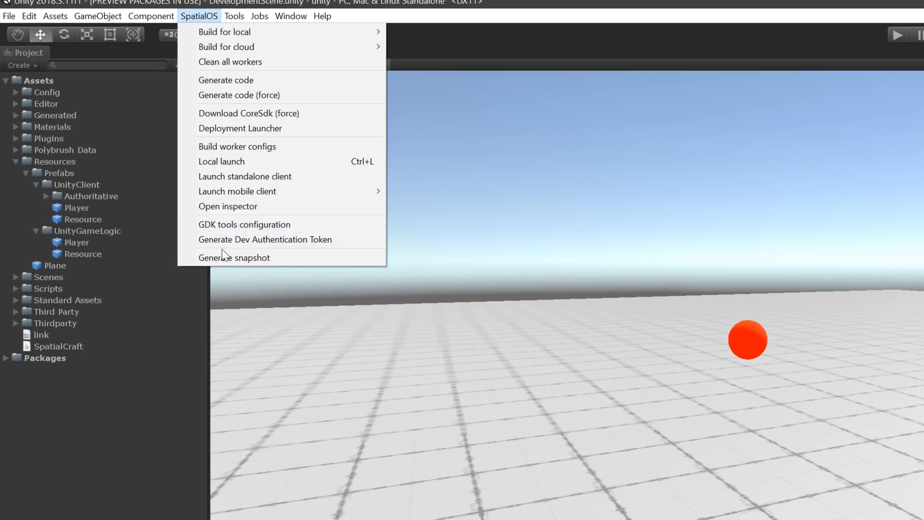
Generate a new snapshot from the SpatialOS Generate snapshot window.
{"action": "left_click", "coordinate": [234, 257]}
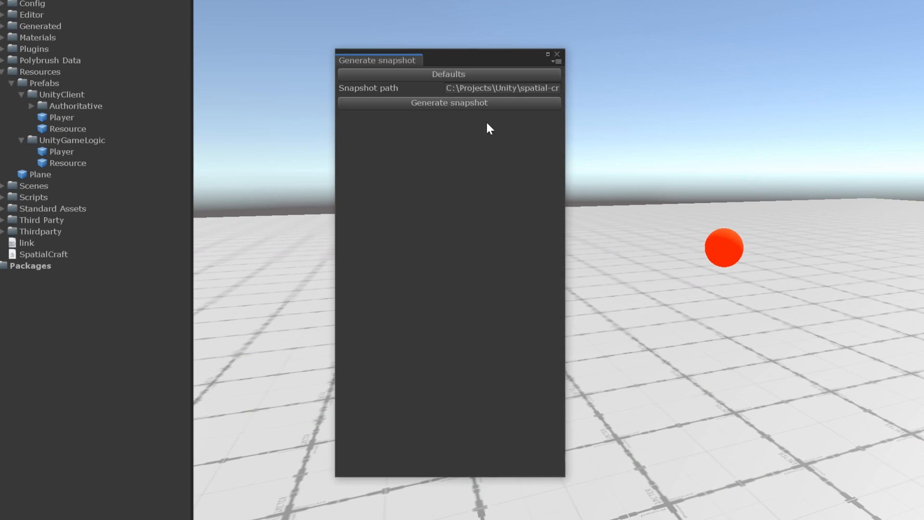
{"action": "left_click", "coordinate": [448, 102]}
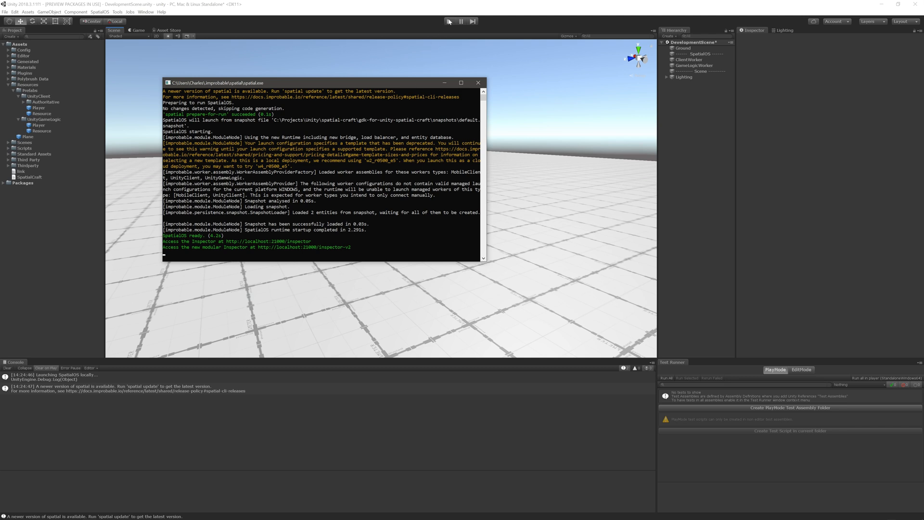
Launch the local SpatialOS deployment and wait until it reports two entities ready.
{"action": "left_click", "coordinate": [448, 21]}
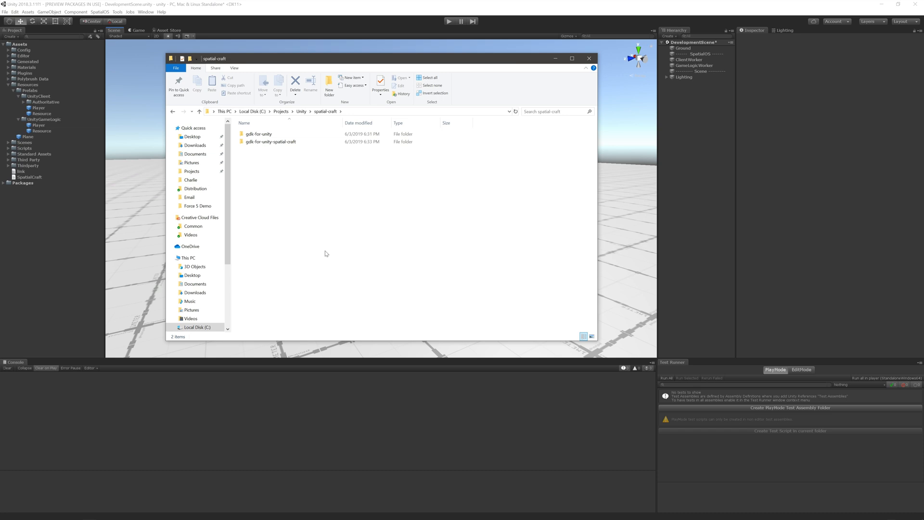
Create resource.schema in gdk-for-unity-spatial-craft\schema\spatial_craft and open it.
{"action": "left_click", "coordinate": [571, 58]}
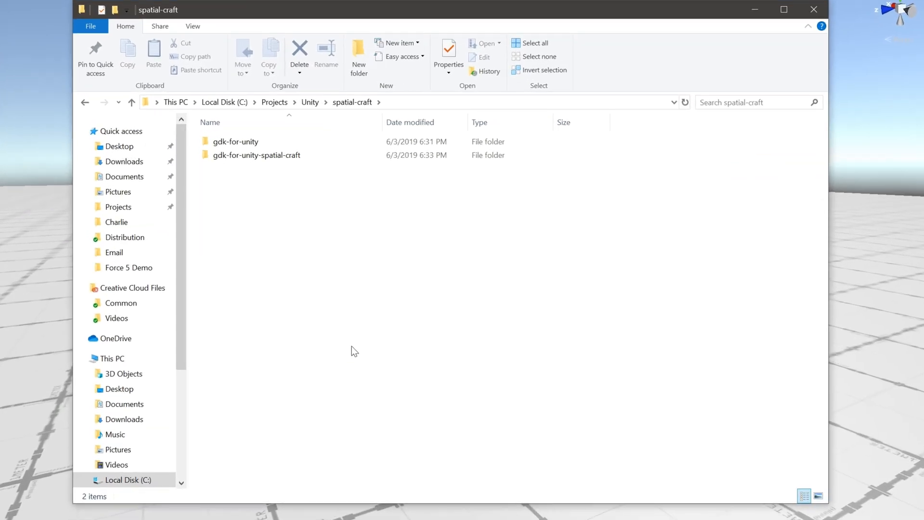
{"action": "mouse_move", "coordinate": [270, 167]}
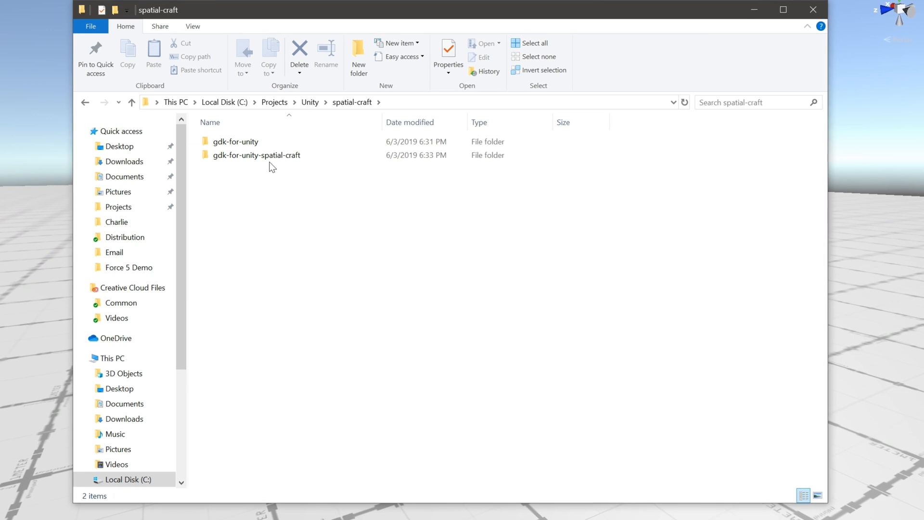
{"action": "double_click", "coordinate": [256, 155]}
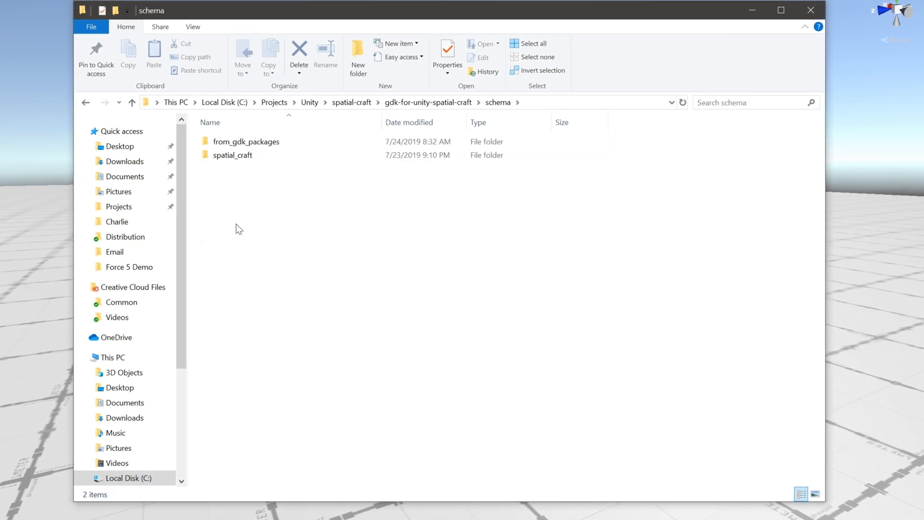
{"action": "left_click", "coordinate": [233, 155]}
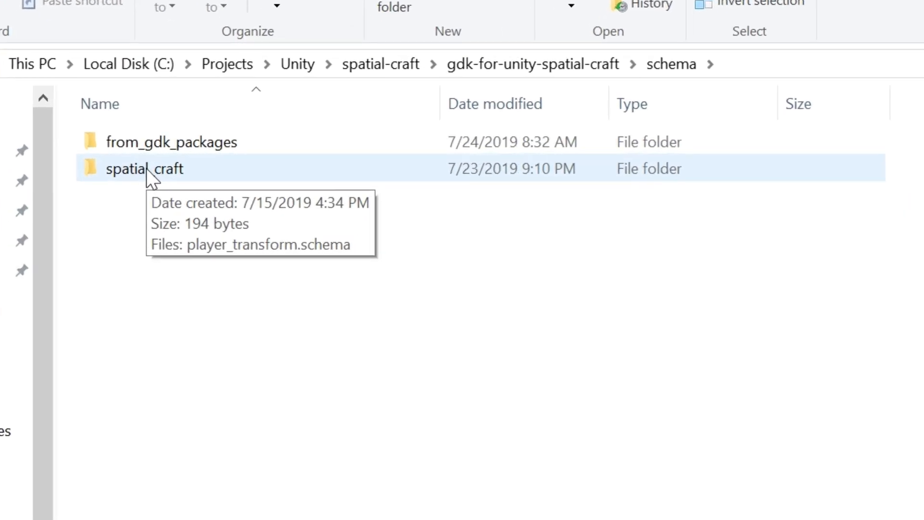
{"action": "double_click", "coordinate": [144, 169]}
{"action": "type", "text": "resour"}
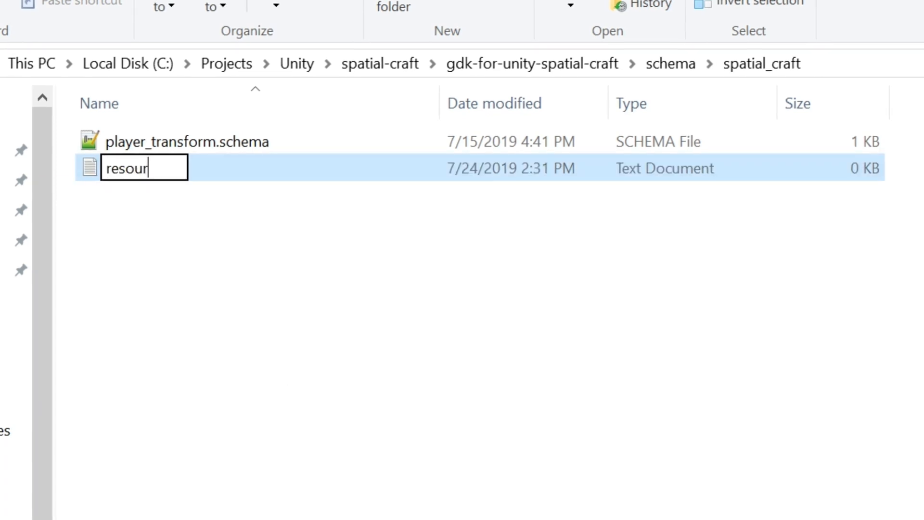
{"action": "type", "text": "ce.schema"}
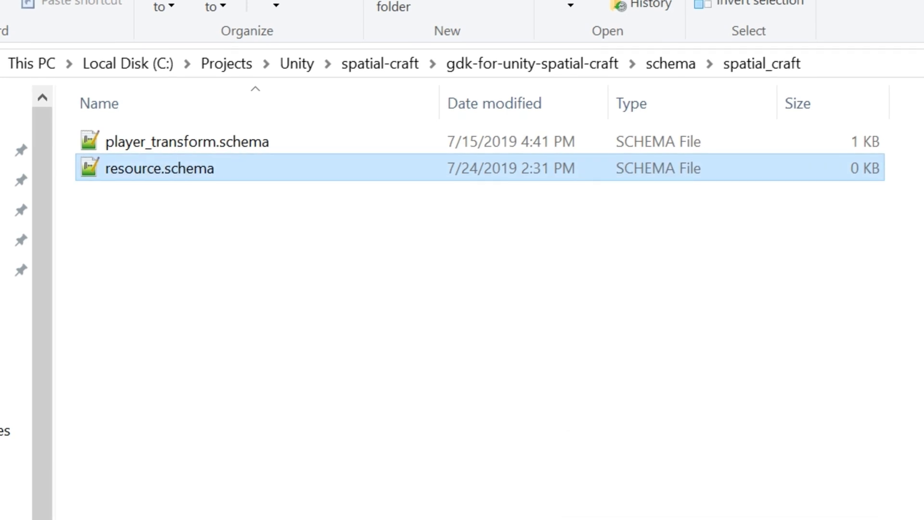
{"action": "double_click", "coordinate": [160, 168]}
{"action": "type", "text": "package com"}
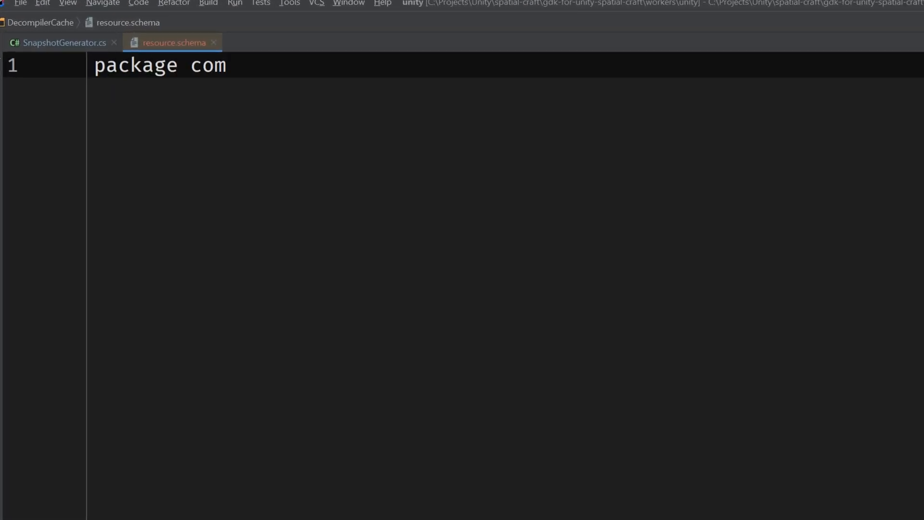
Declare package com.infalliblecode and component Resource with id 4001 and bool is_collected = 1.
{"action": "type", "text": ".infalliblecode;"}
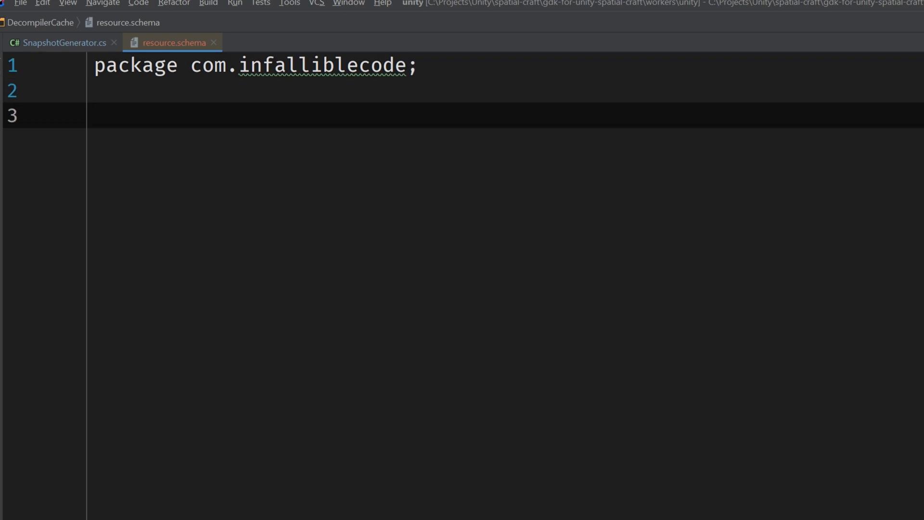
{"action": "type", "text": "component Resource {"}
{"action": "type", "text": "id ="}
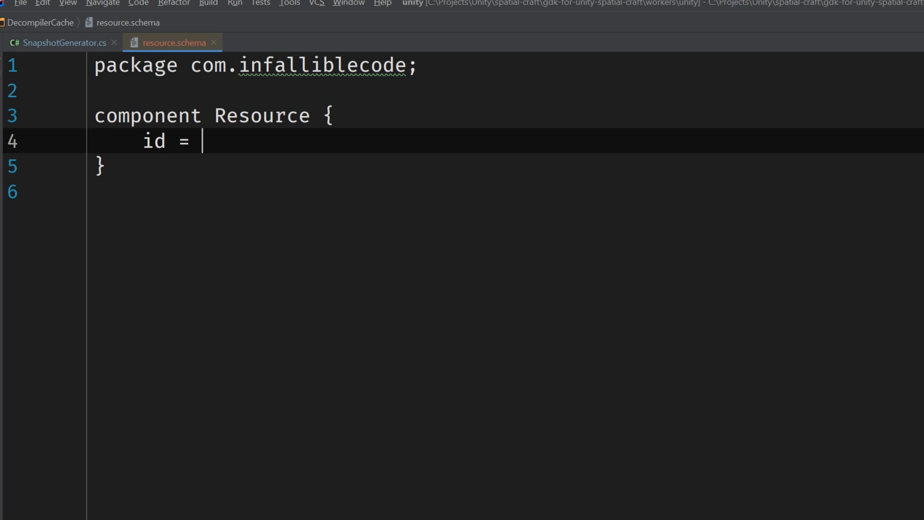
{"action": "type", "text": "4001;"}
{"action": "type", "text": "bool is_co"}
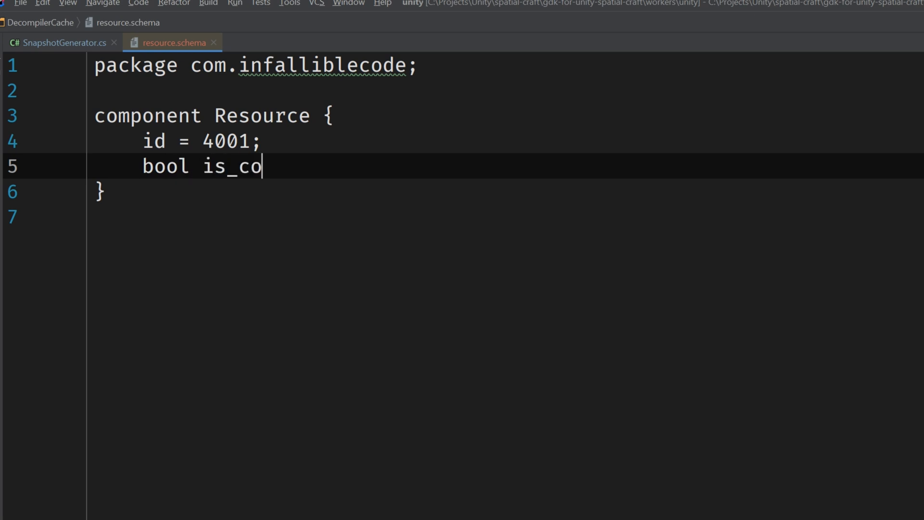
{"action": "type", "text": "llected = 1;"}
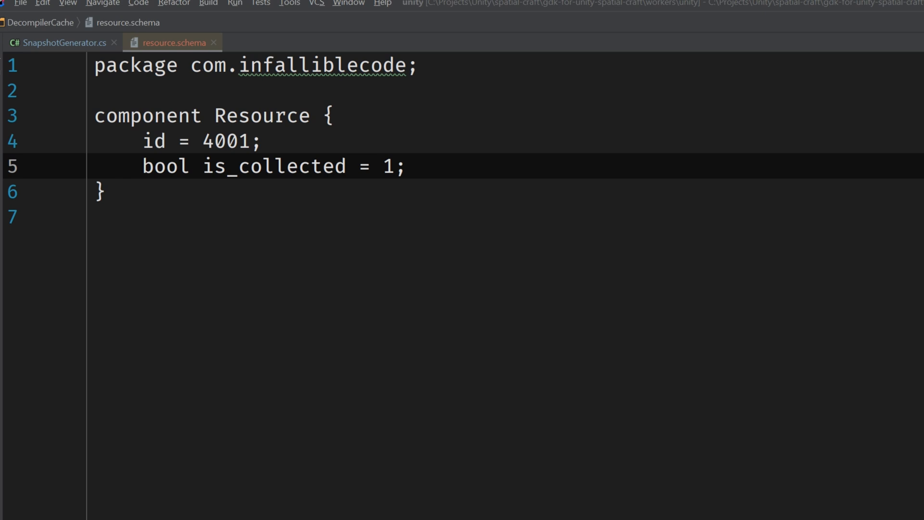
{"action": "key", "text": "Enter"}
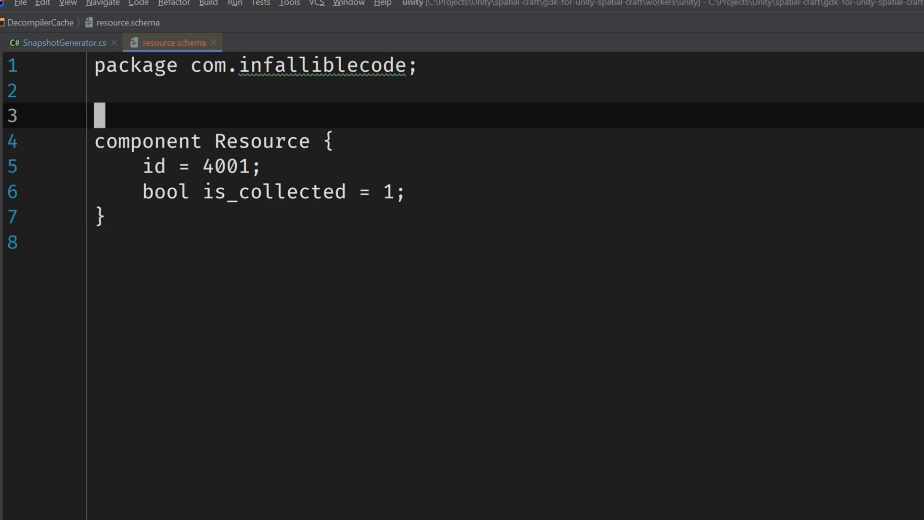
Define empty CollectRequest and CollectResponse types in resource.schema.
{"action": "type", "text": "type"}
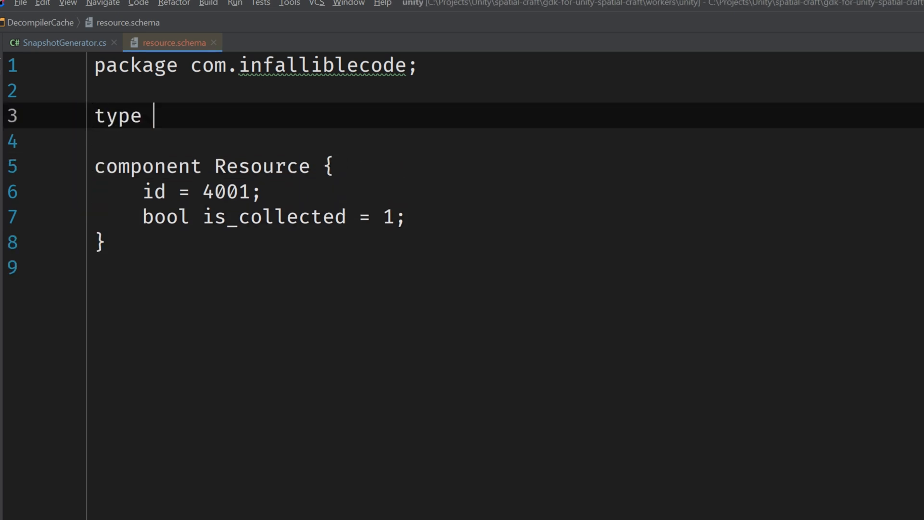
{"action": "type", "text": "Collect"}
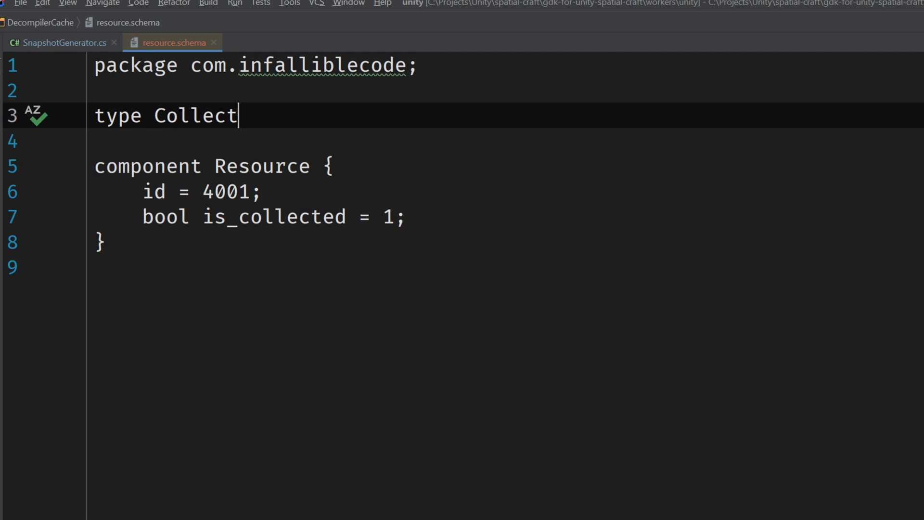
{"action": "type", "text": "Request {"}
{"action": "left_click", "coordinate": [509, 140]}
{"action": "type", "text": "type"}
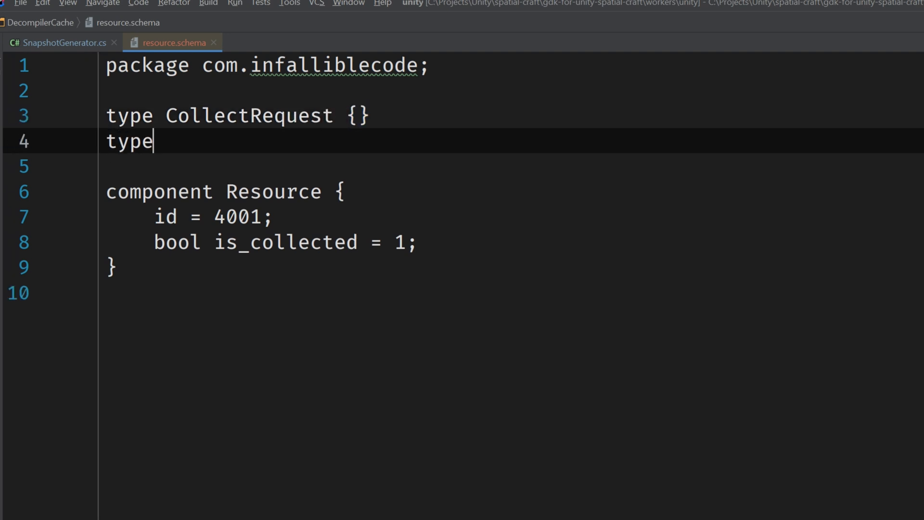
{"action": "type", "text": "CollectRespon"}
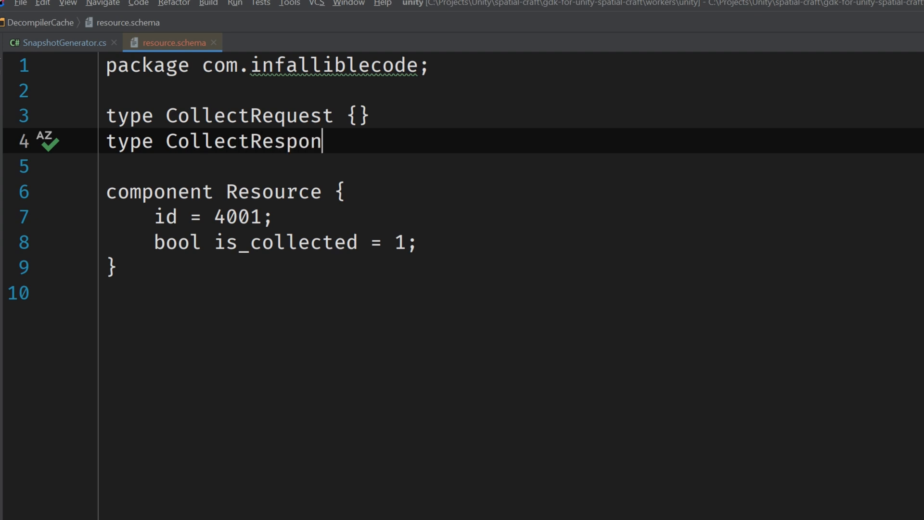
{"action": "type", "text": "se {}"}
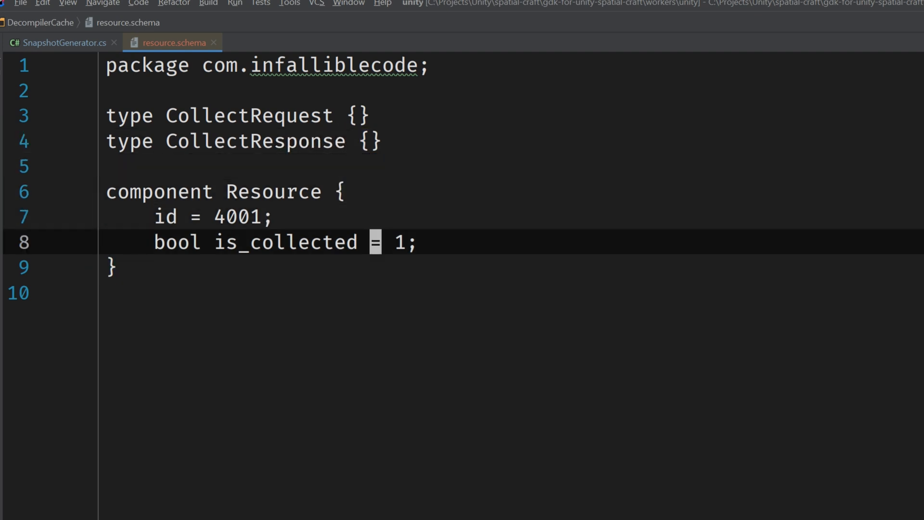
Add 'command CollectResponse collect(CollectRequest);' to the Resource component.
{"action": "type", "text": "command"}
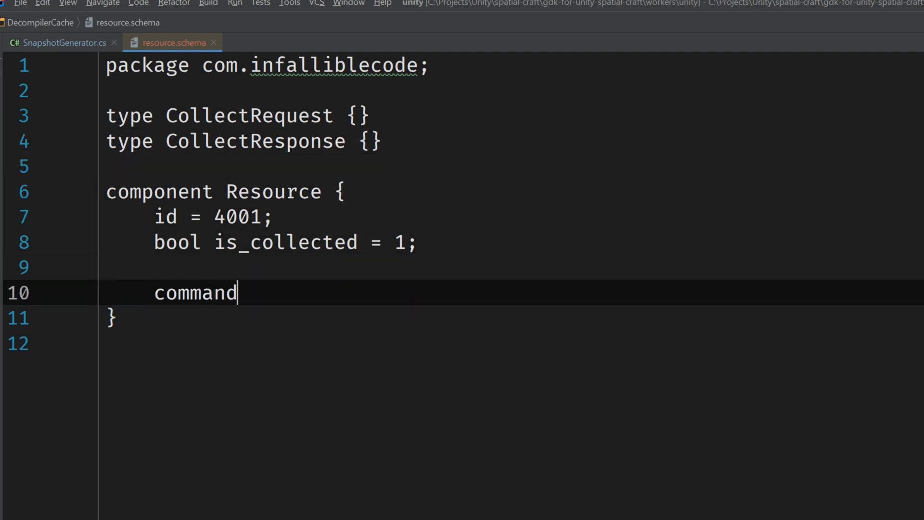
{"action": "type", "text": "CollectRe"}
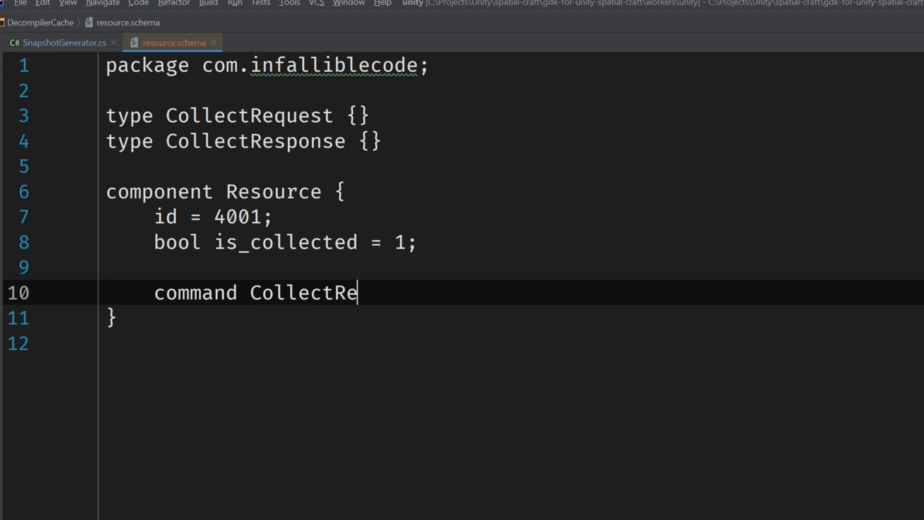
{"action": "type", "text": "sponse collect"}
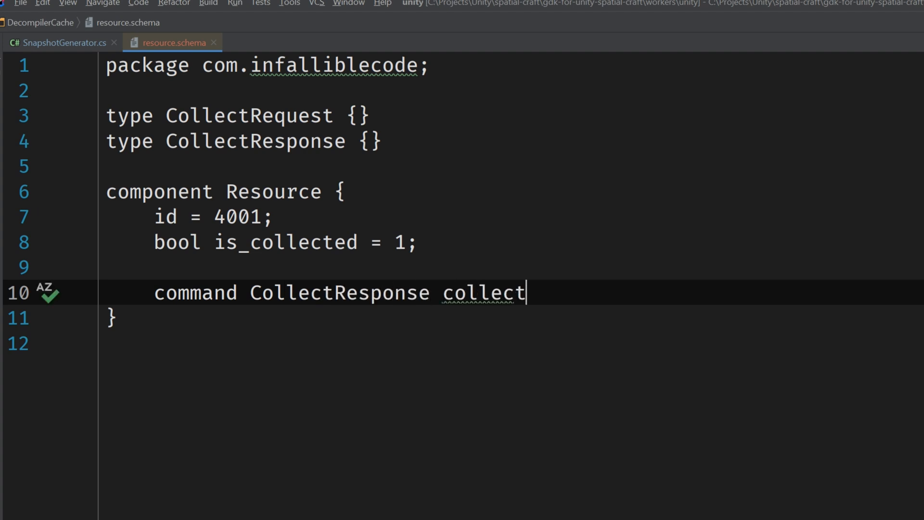
{"action": "type", "text": "(CollectRequest"}
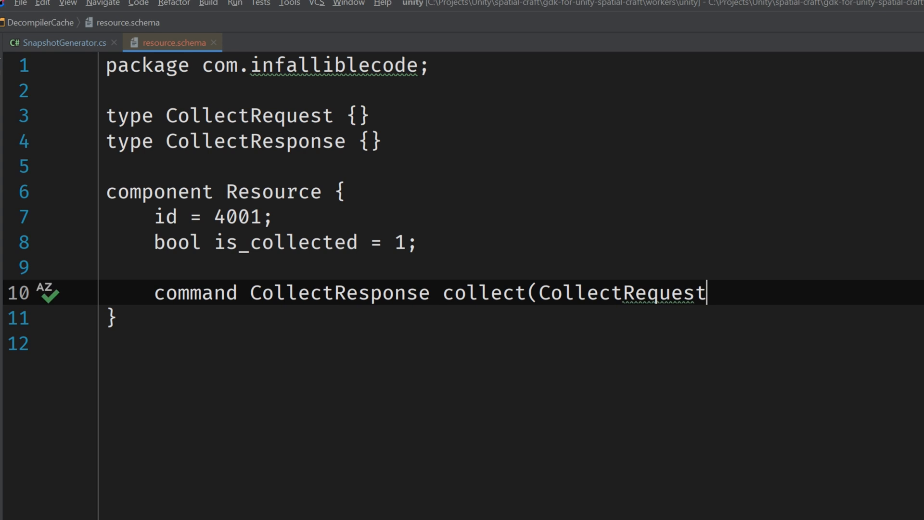
{"action": "type", "text": ");"}
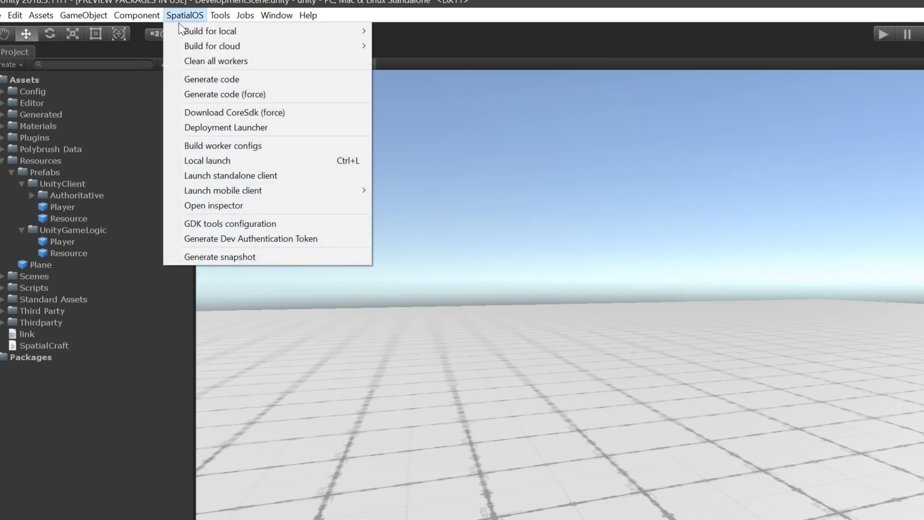
Regenerate SpatialOS code and create CollectRequestHandler and CollectResponseHandler scripts in Scripts.
{"action": "left_click", "coordinate": [210, 79]}
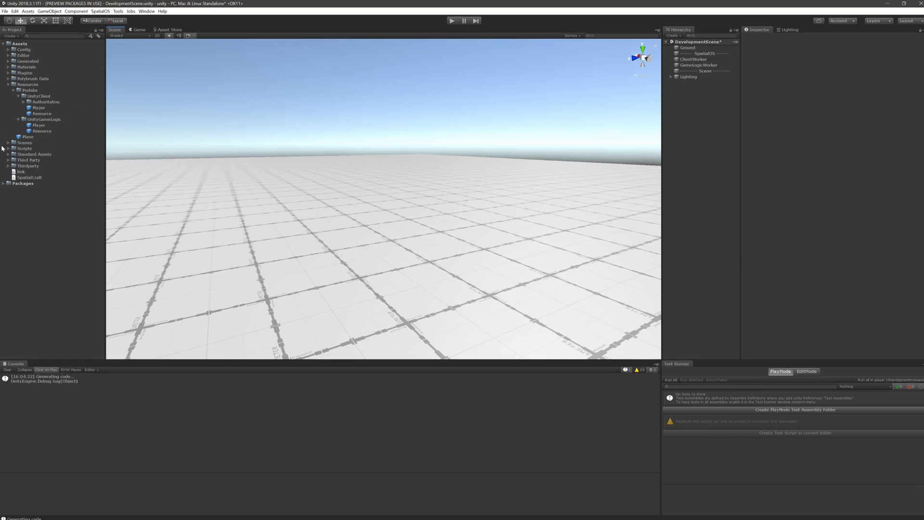
{"action": "right_click", "coordinate": [23, 147]}
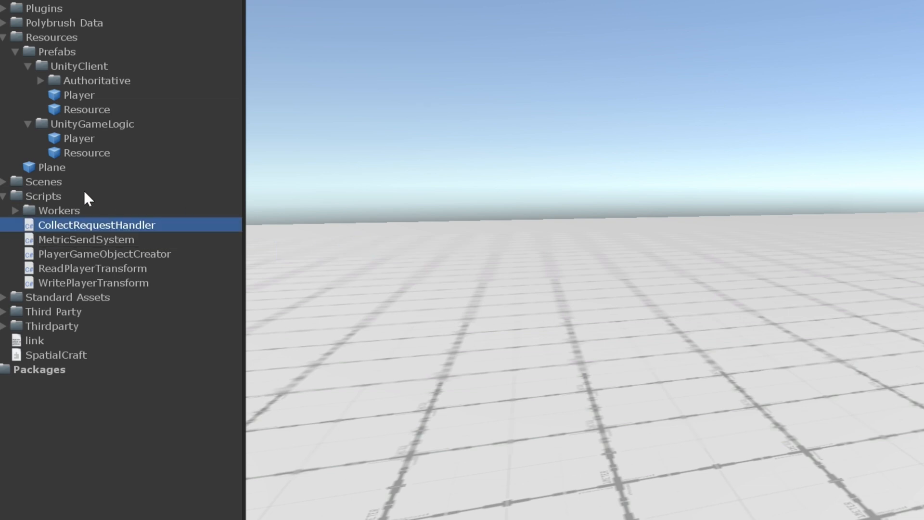
{"action": "right_click", "coordinate": [39, 197]}
{"action": "type", "text": "CollectResponseHandler"}
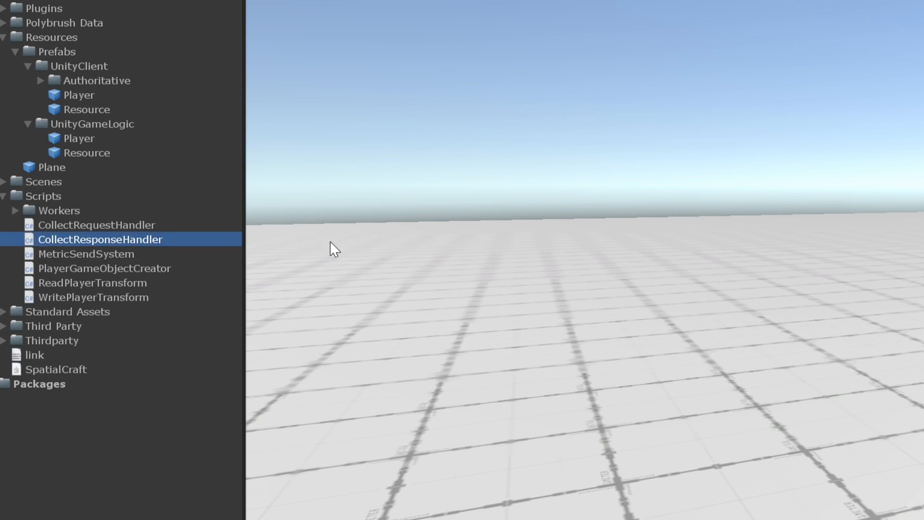
{"action": "mouse_move", "coordinate": [77, 233]}
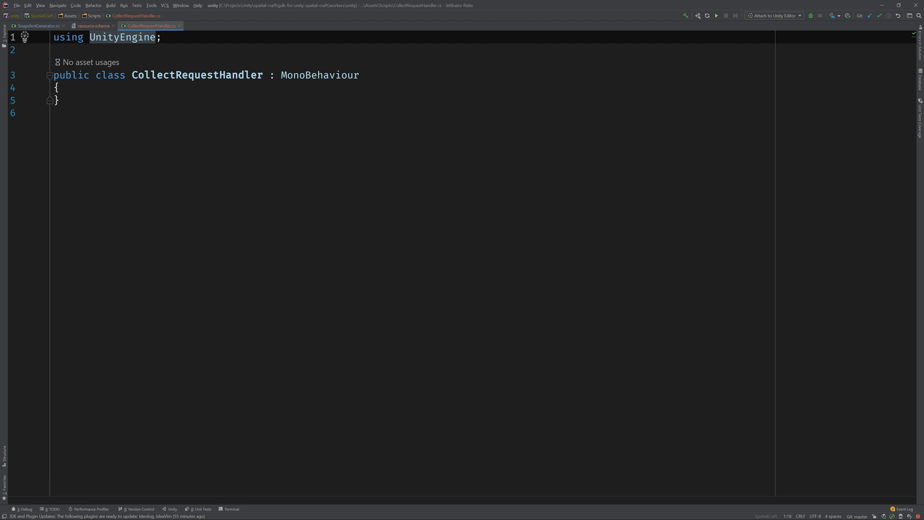
Write an Update that returns unless Fire1 is pressed, then raycasts from the camera against Resources.
{"action": "type", "text": "pr"}
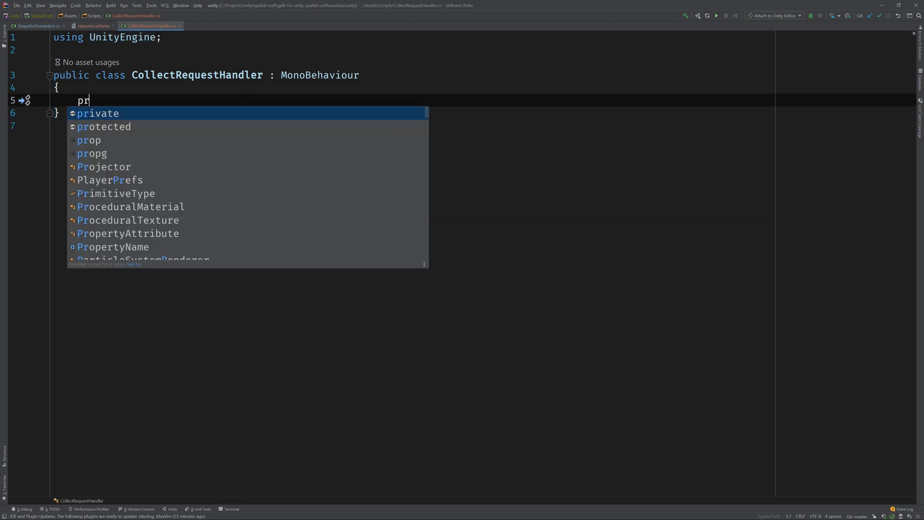
{"action": "type", "text": "ivate void Update("}
{"action": "type", "text": "var ray = C"}
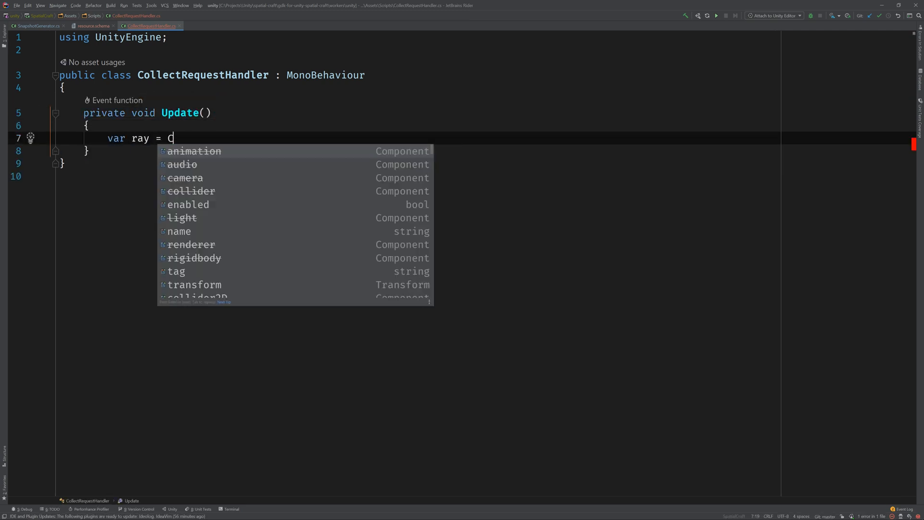
{"action": "type", "text": "amera.main.ScreenPointToRay(Input.mousePosition);"}
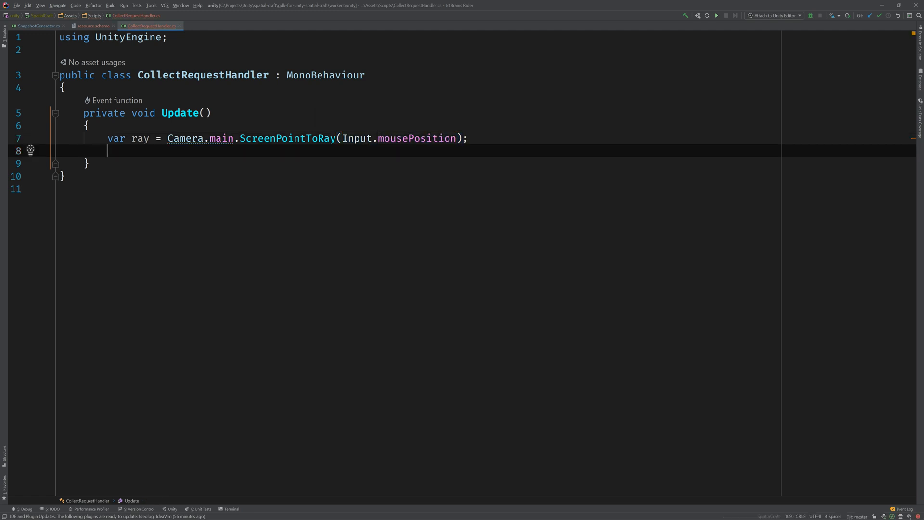
{"action": "type", "text": "if (Physics.Raycast()"}
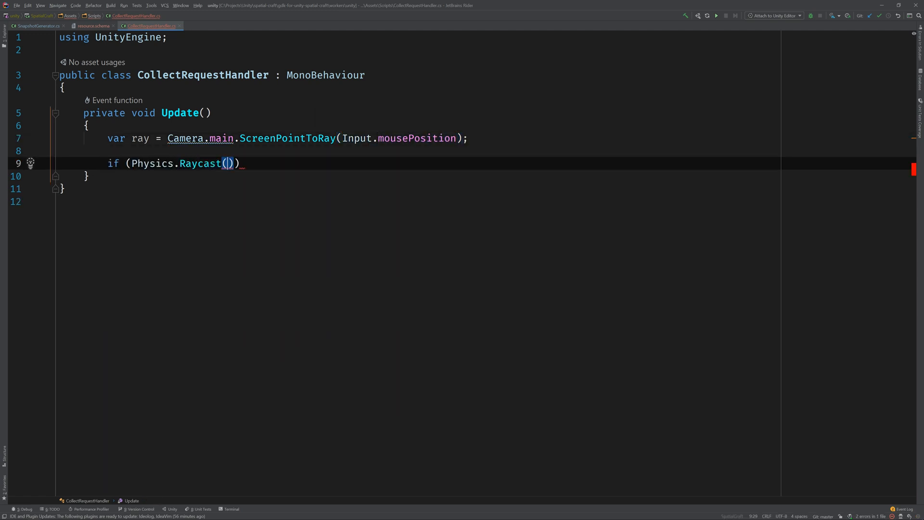
{"action": "type", "text": "ray, out var hit, 100, LayerMask.GetMask(\"Resources"}
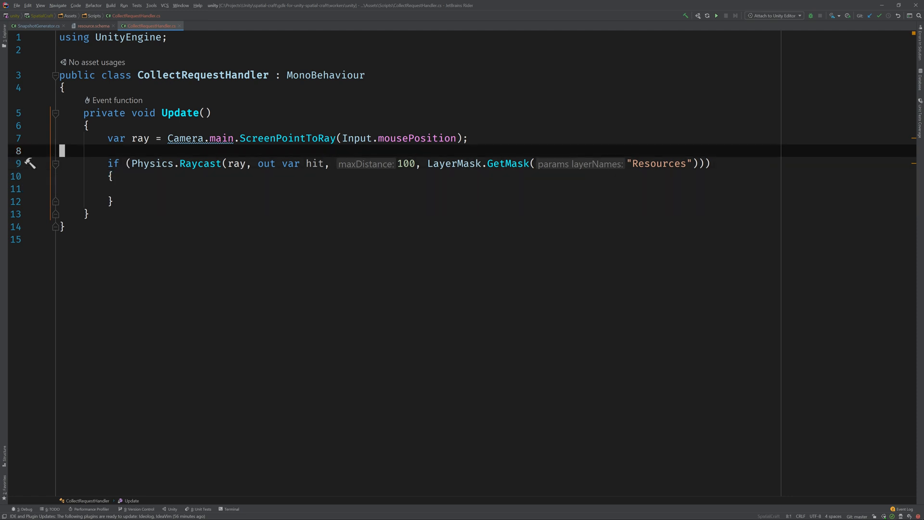
{"action": "type", "text": "if ("}
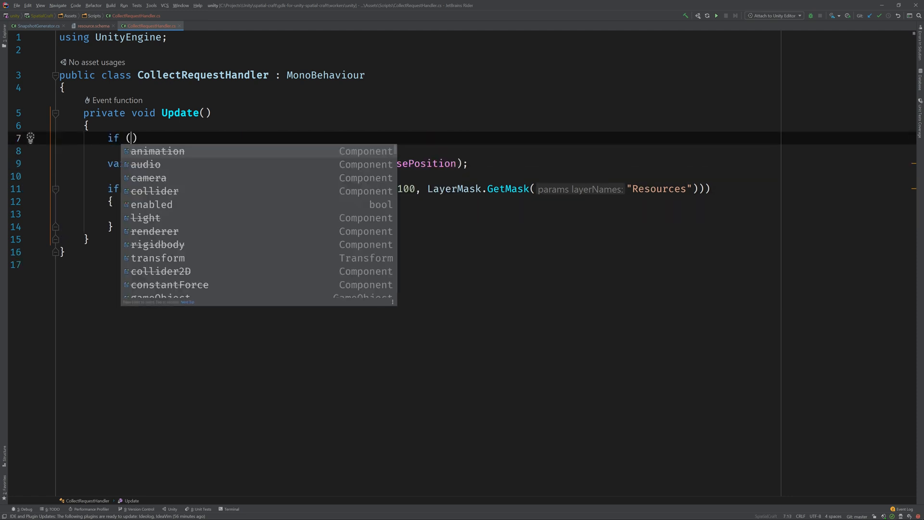
{"action": "type", "text": "!Input.GetButtonDown(\"Fire1"}
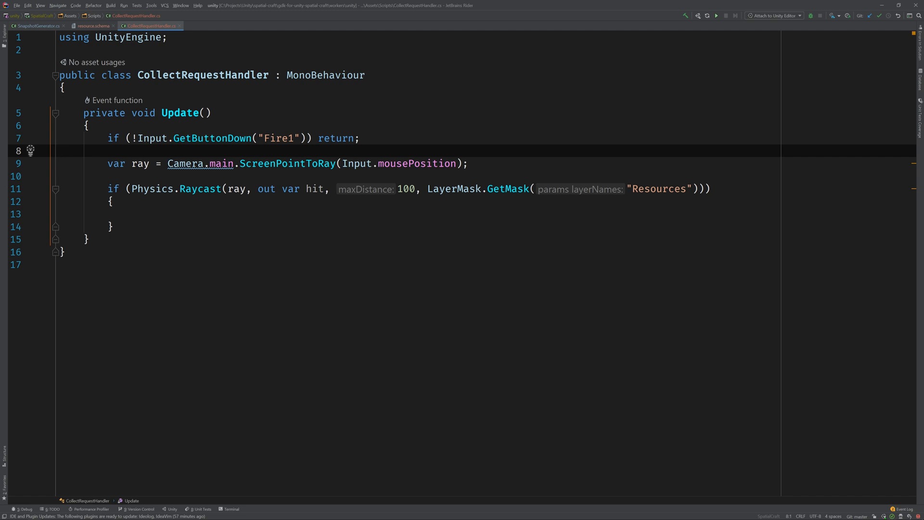
{"action": "left_click", "coordinate": [111, 113]}
{"action": "type", "text": "private"}
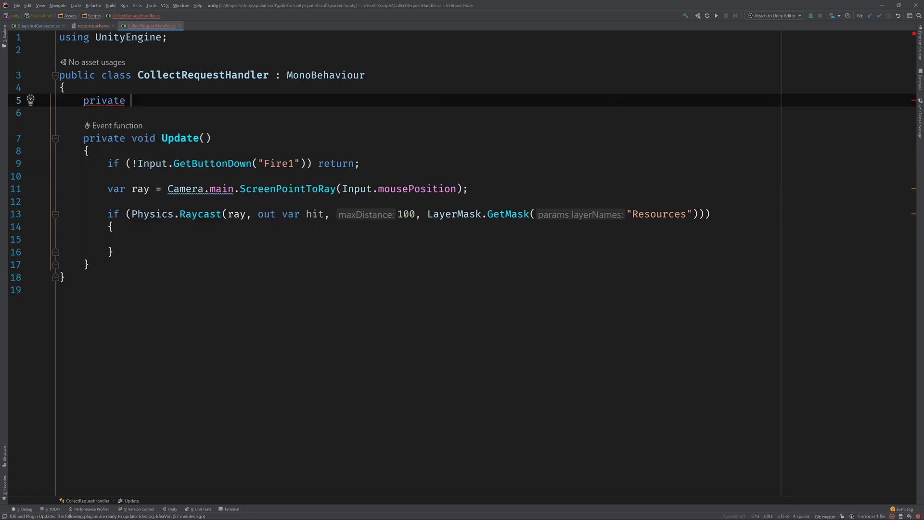
Declare required private ResourceCommandSender _commandSender and EntityId _entityId fields in CollectRequestHandler.
{"action": "type", "text": "ResourceCommandSender"}
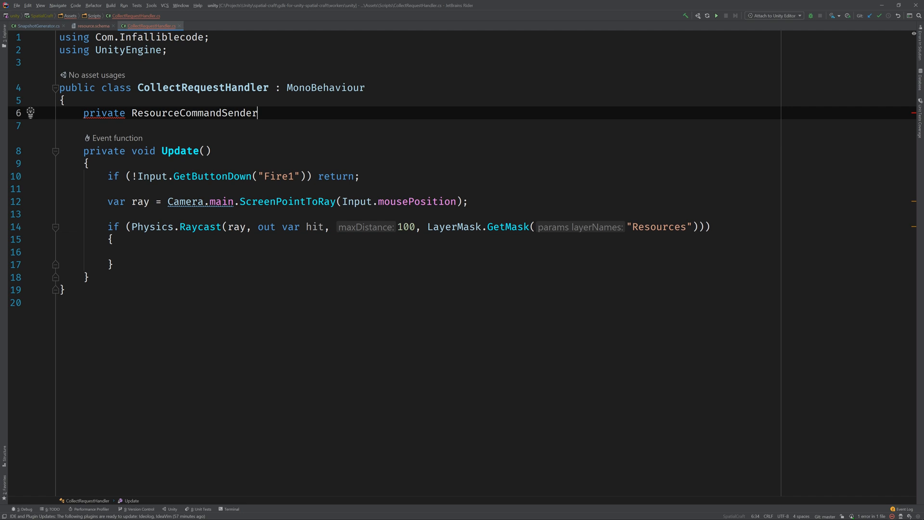
{"action": "type", "text": "_commandSender;"}
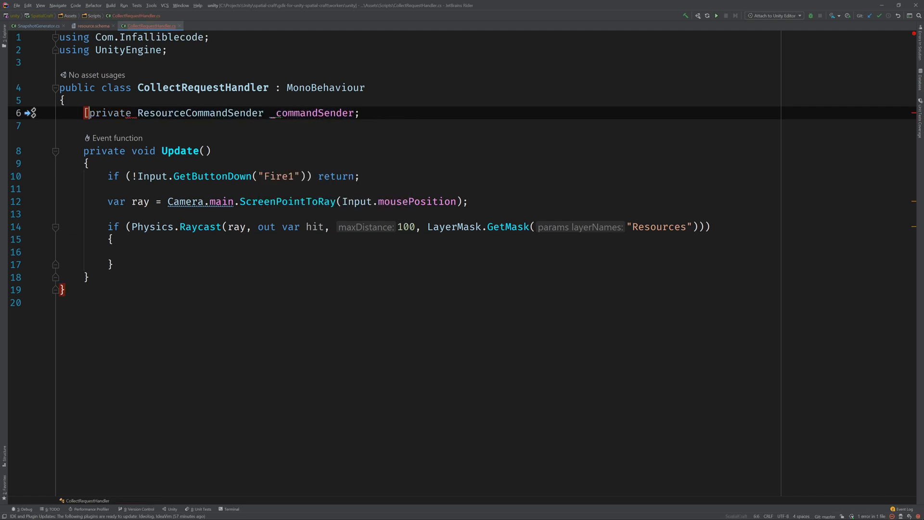
{"action": "type", "text": "Require]"}
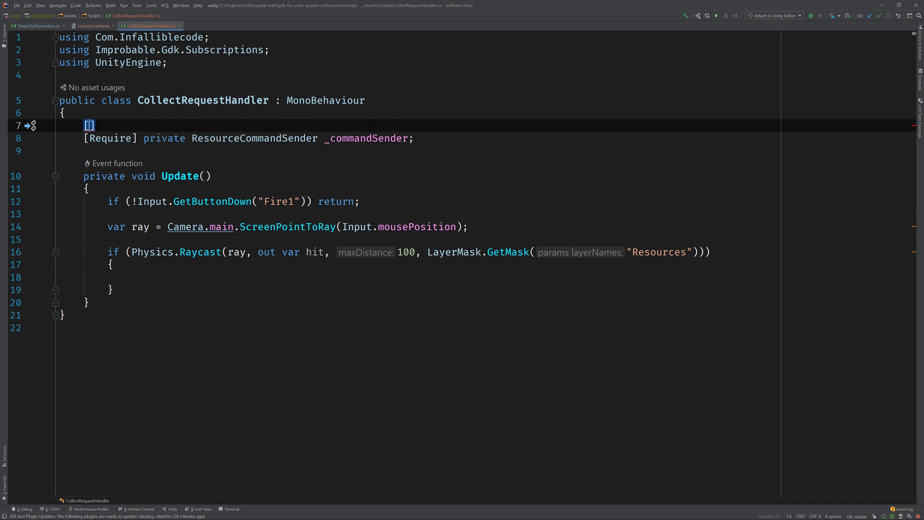
{"action": "type", "text": "[Require] private"}
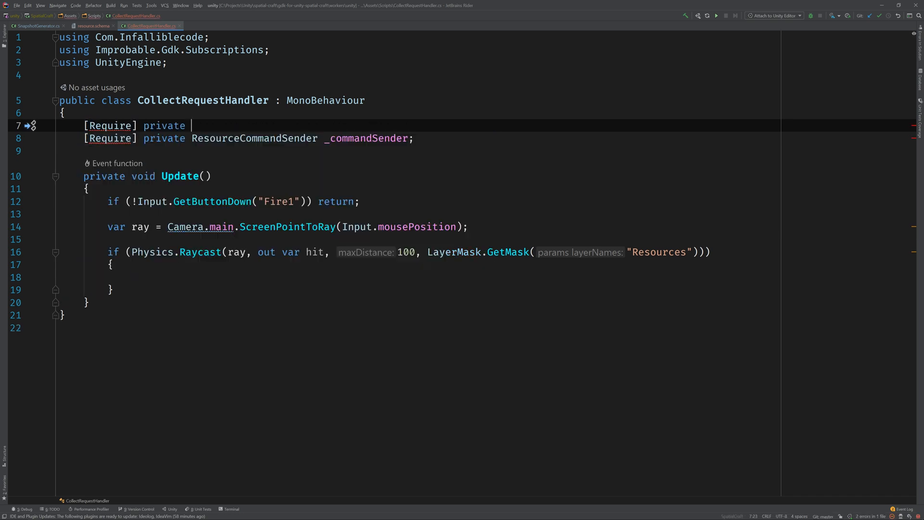
{"action": "type", "text": "EntityId _entityId;"}
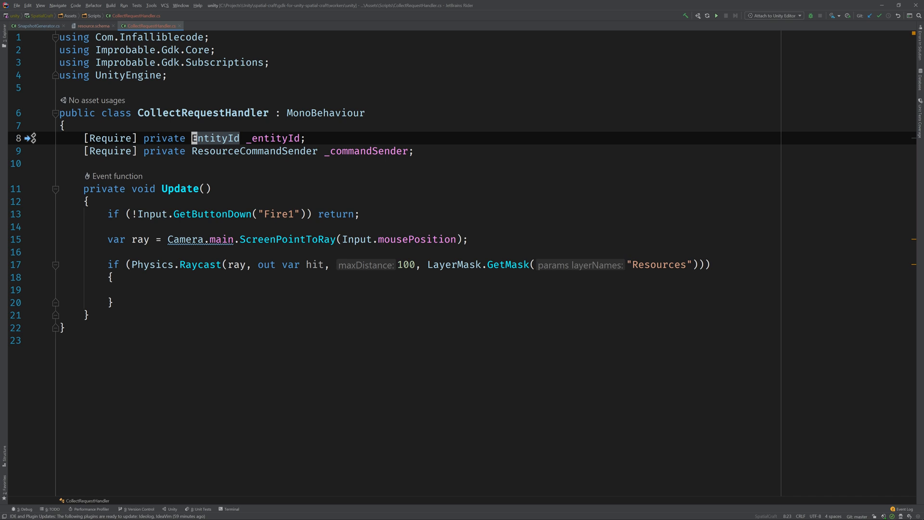
On raycast hit, call SendCollectCommand with _entityId and a new CollectRequest.
{"action": "left_click", "coordinate": [129, 289]}
{"action": "type", "text": "_commandSender.SendCollectCommand();"}
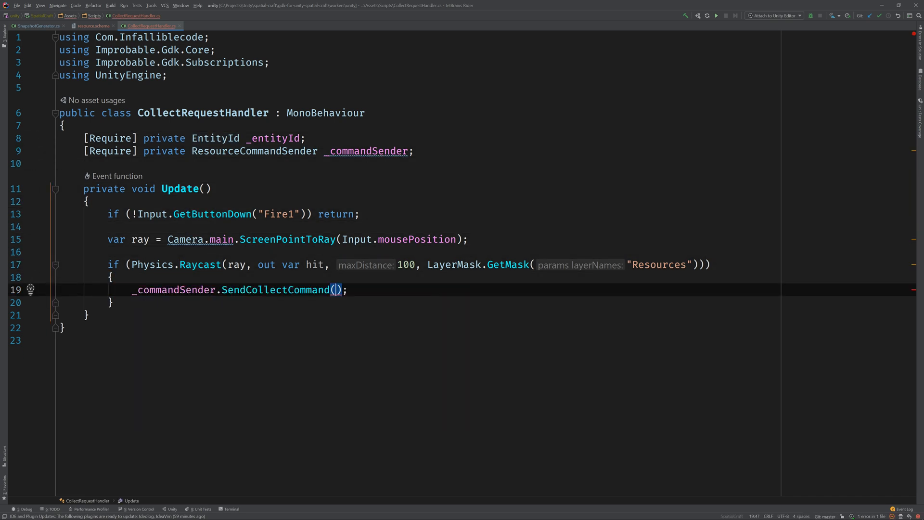
{"action": "type", "text": "_entityId"}
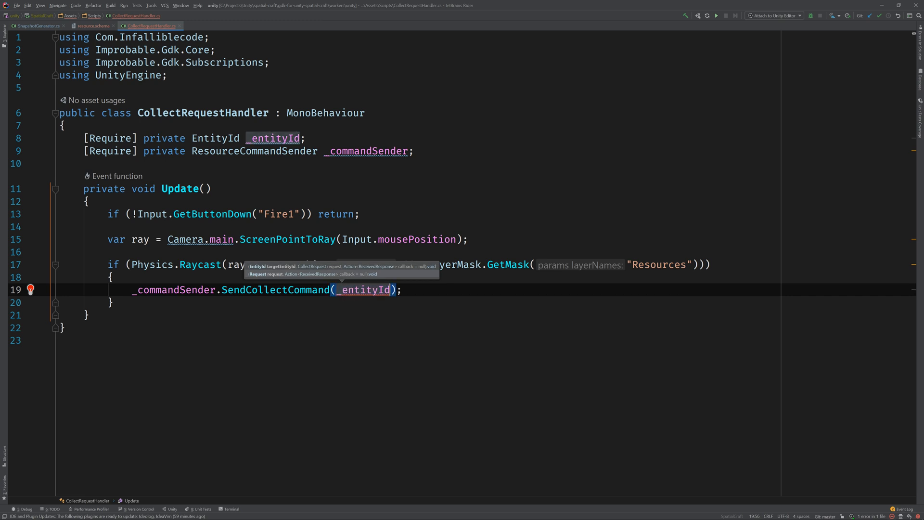
{"action": "type", "text": ", new CollectRequest("}
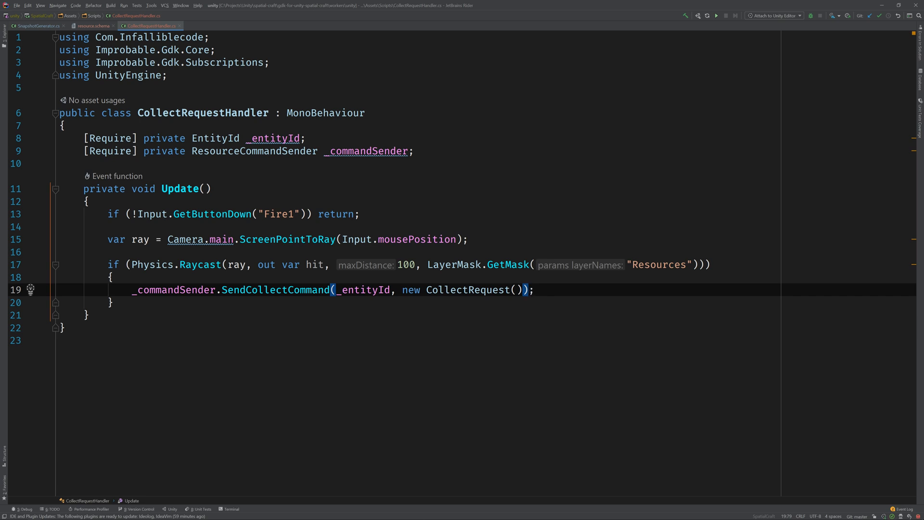
{"action": "left_click", "coordinate": [218, 26]}
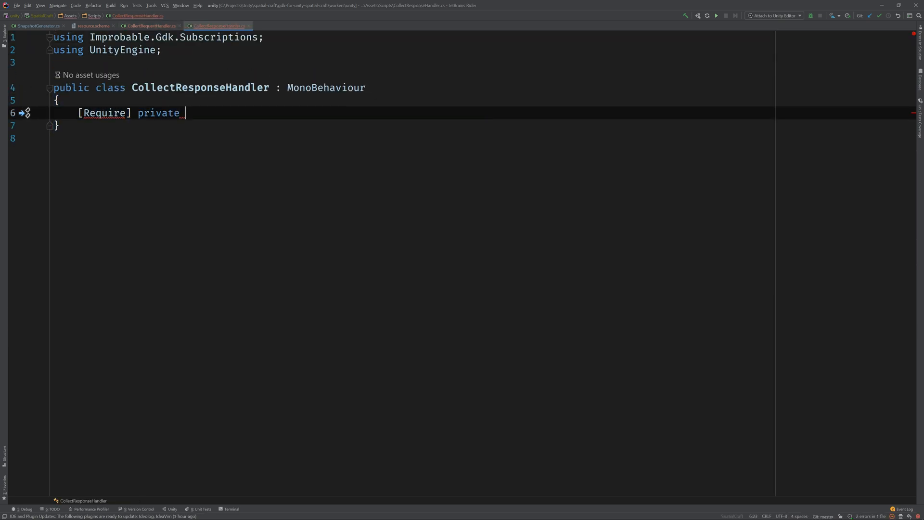
Subscribe to collect requests from the command receiver with a request lambda.
{"action": "type", "text": "ReCoR"}
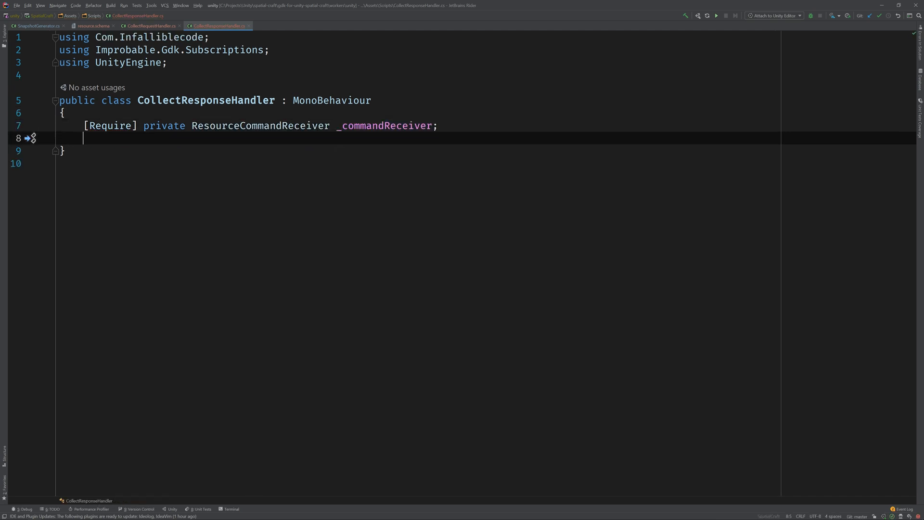
{"action": "type", "text": "private void OnEnable("}
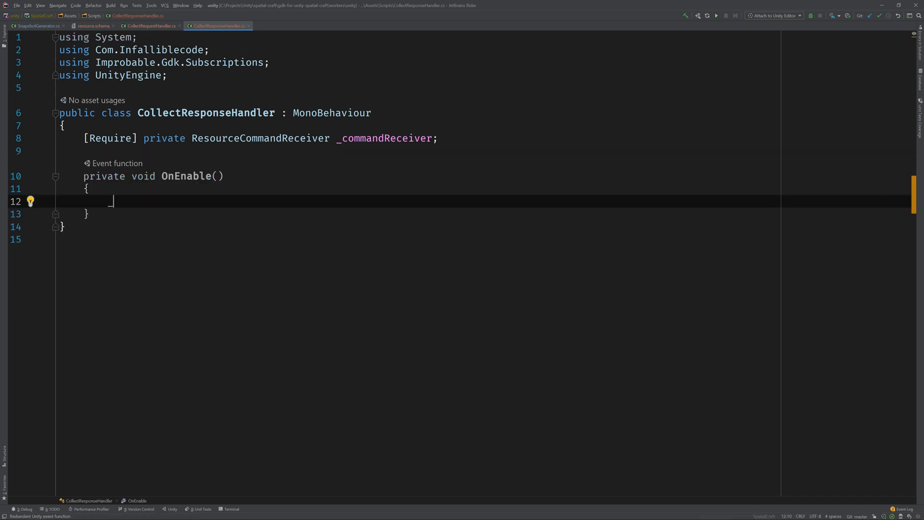
{"action": "type", "text": "_commandReceiver.OnCollectRequestReceived +="}
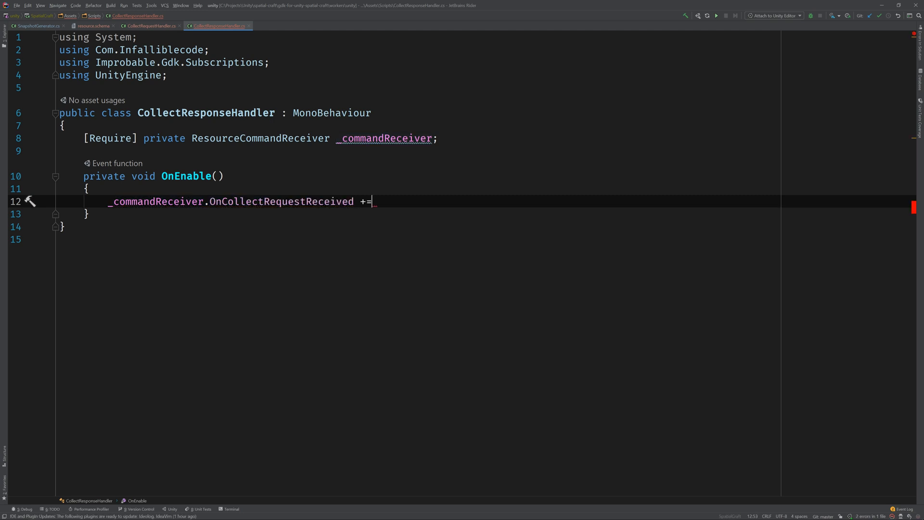
{"action": "type", "text": "request =>"}
{"action": "type", "text": "[Require"}
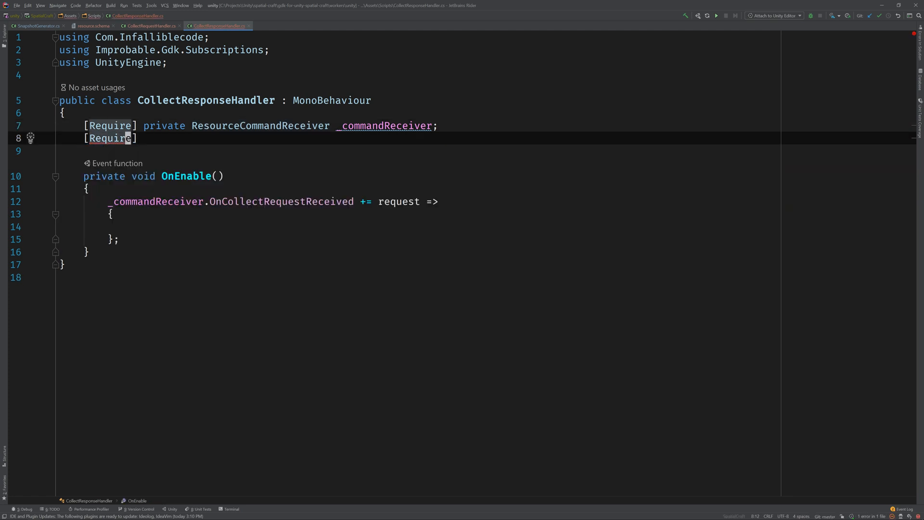
Add a required ResourceWriter _writer and send a Resource update setting IsCollected true.
{"action": "type", "text": "private R"}
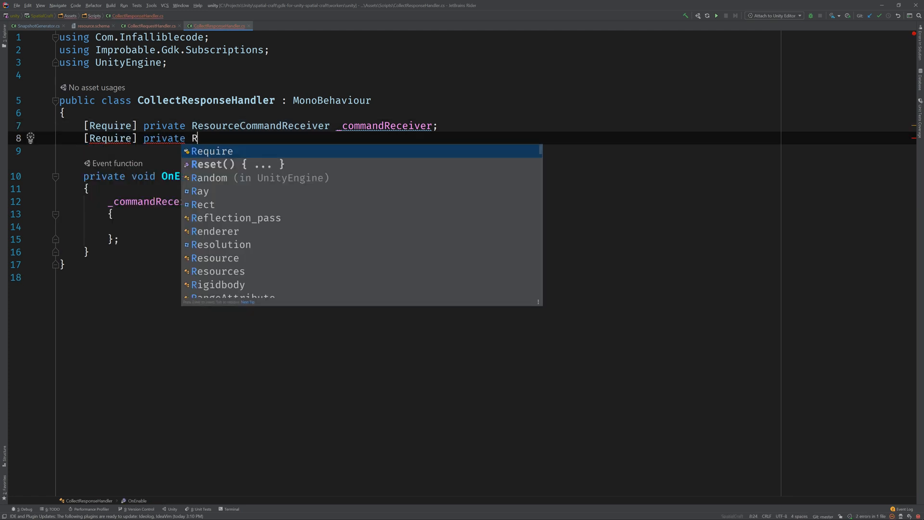
{"action": "type", "text": "esourceWriter _writer;"}
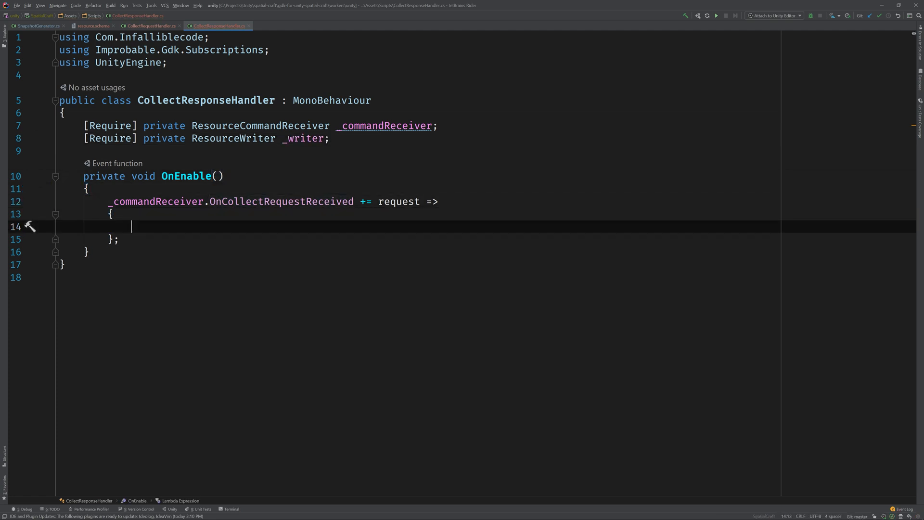
{"action": "type", "text": "_writer"}
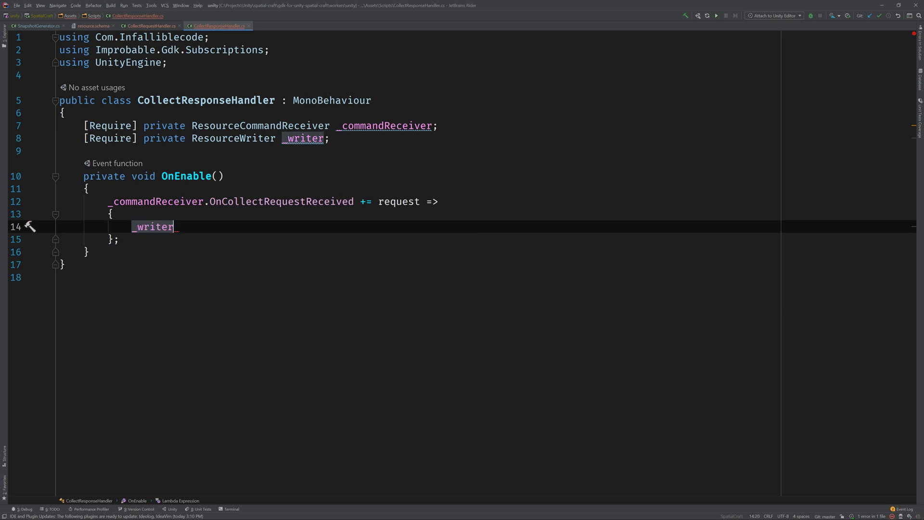
{"action": "type", "text": ".SendUpdate(new Resource.Update {IsCollected = new BlittableBool(true)});"}
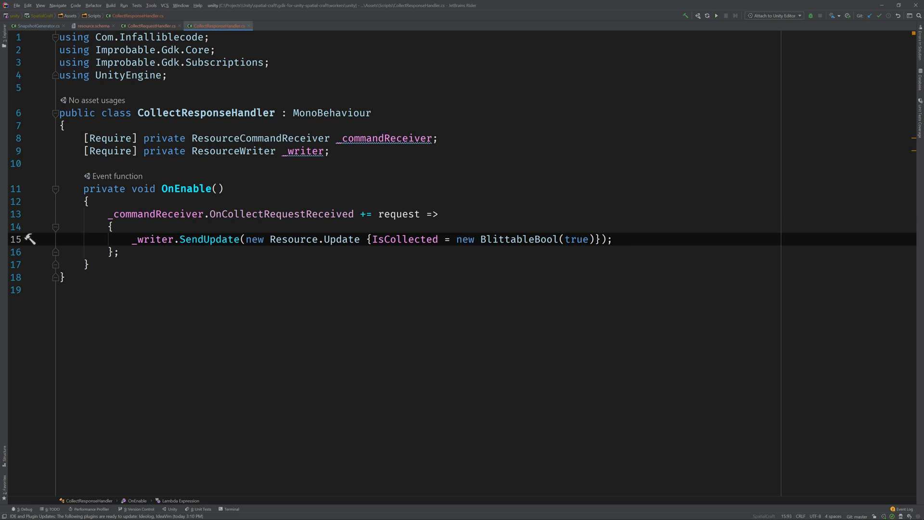
Add required ResourceReader and private MeshRenderer fields to CollectRequestHandler.
{"action": "left_click", "coordinate": [150, 26]}
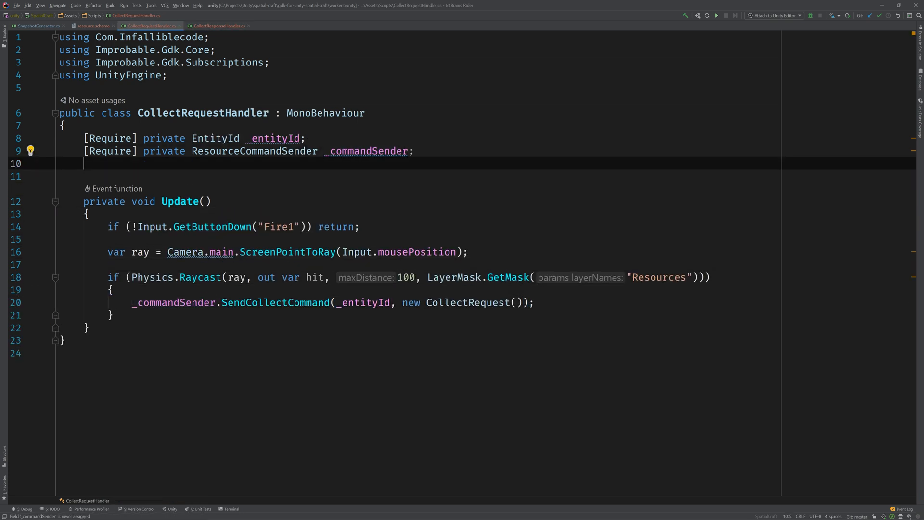
{"action": "type", "text": "[Require]"}
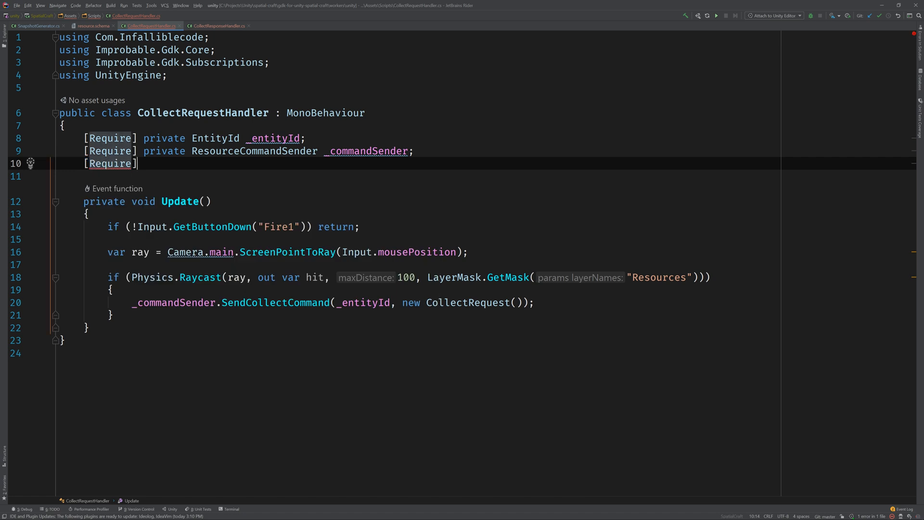
{"action": "type", "text": "private RResourceReader _reader;"}
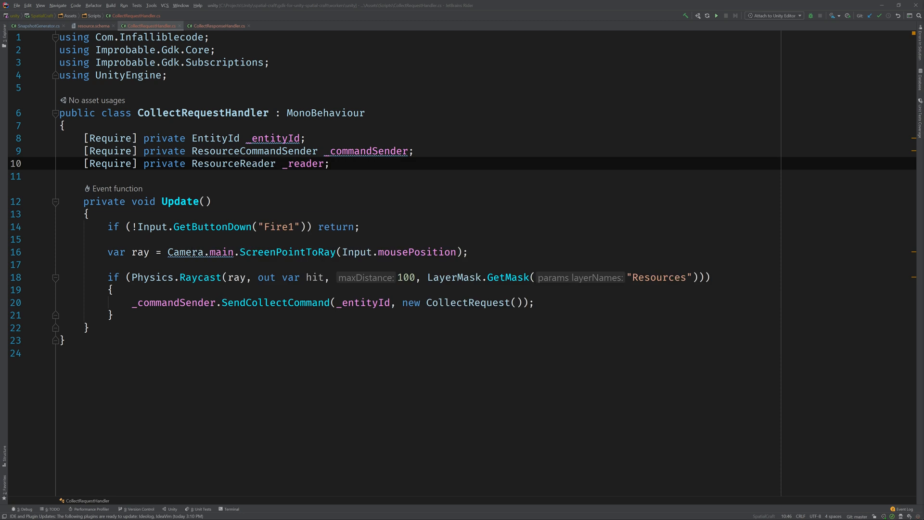
{"action": "type", "text": "private MesR"}
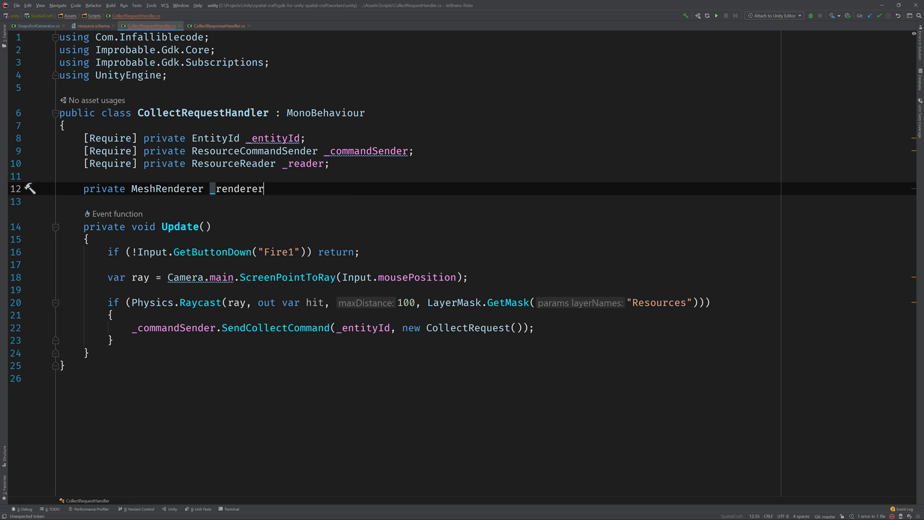
{"action": "type", "text": ";"}
{"action": "type", "text": "_renderer"}
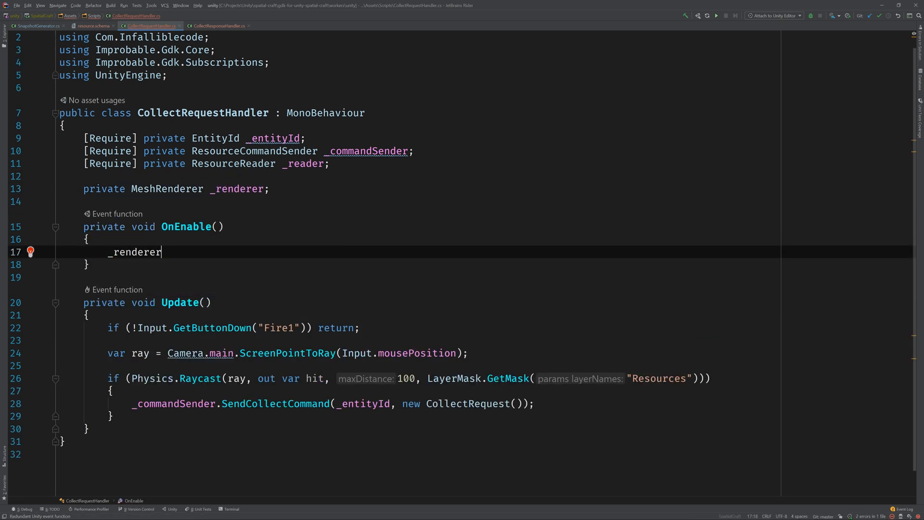
Cache the MeshRenderer and disable it when the reader's update reports IsCollected.
{"action": "type", "text": "= GetComponent<MeshR>()"}
{"action": "type", "text": "_reader."}
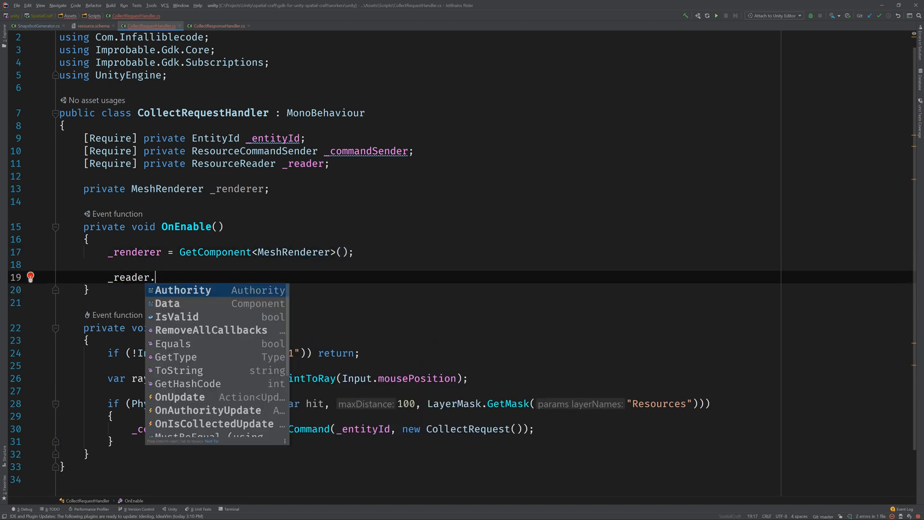
{"action": "type", "text": "OnUpdate +="}
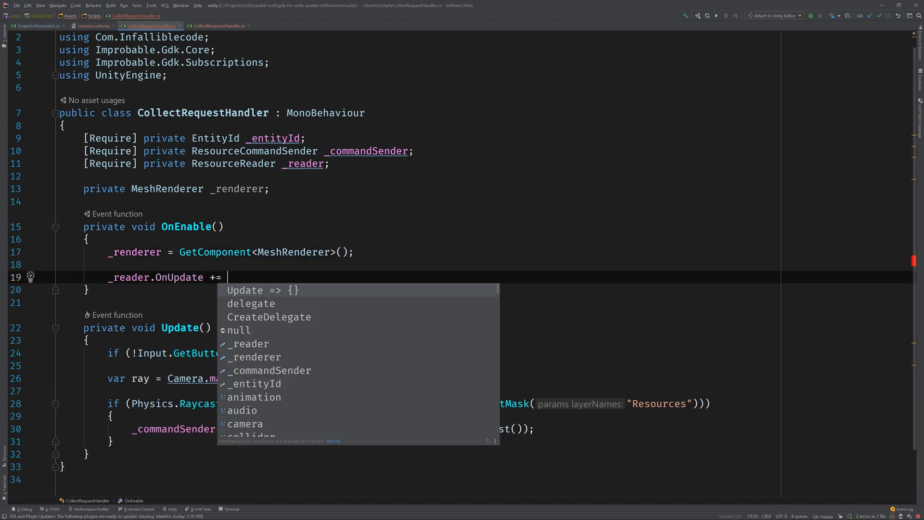
{"action": "left_click", "coordinate": [265, 290]}
{"action": "type", "text": "_renderer.enabled = !_reader.Data"}
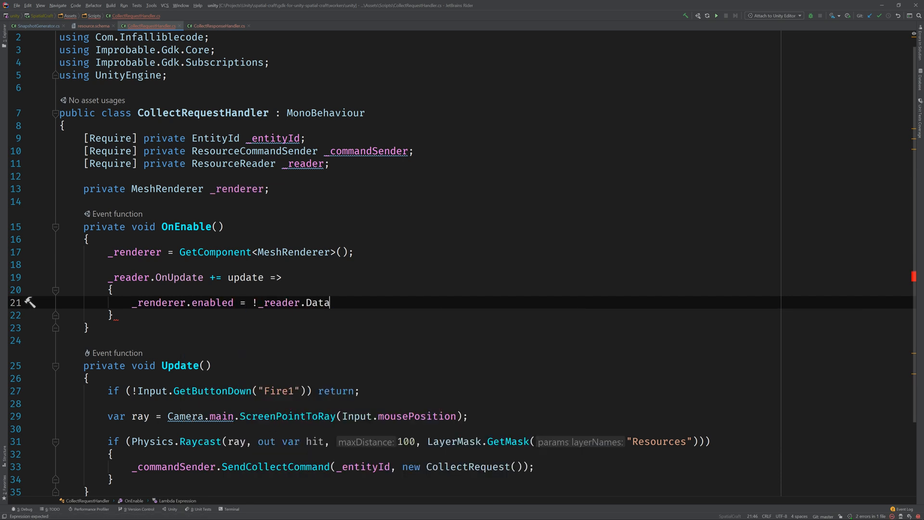
{"action": "type", "text": ".IsCollected;"}
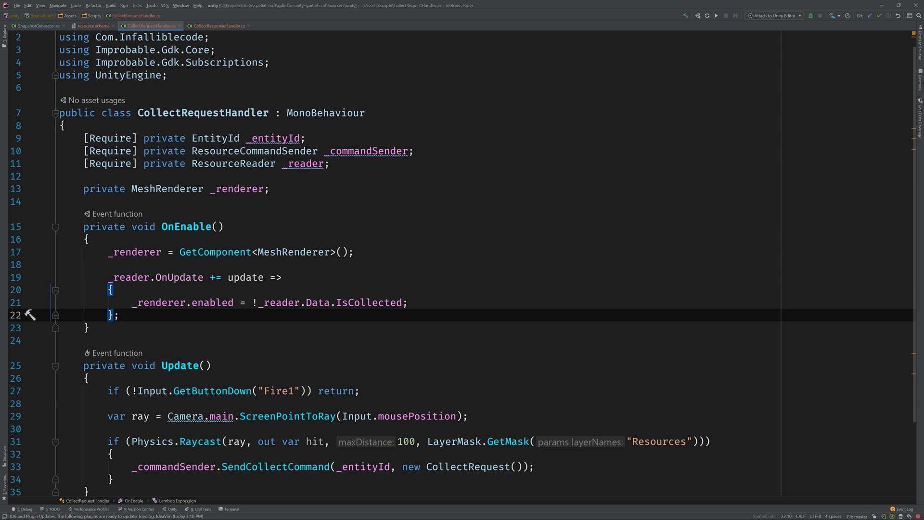
{"action": "left_click", "coordinate": [35, 25]}
{"action": "type", "text": "template.AddComponent(ne);"}
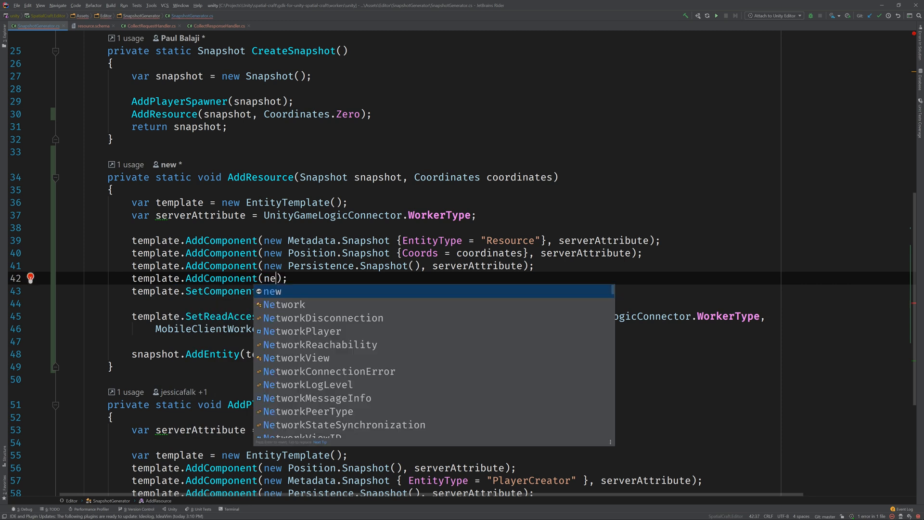
Add a Resource snapshot component to the AddResource entity template.
{"action": "type", "text": "Resour"}
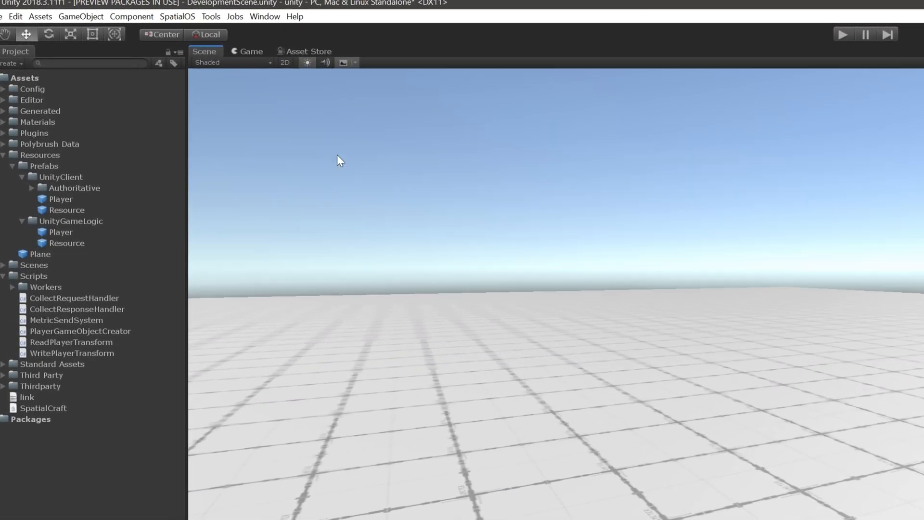
Generate the snapshot at the default path snapshots/default.snapshot.
{"action": "left_click", "coordinate": [185, 16]}
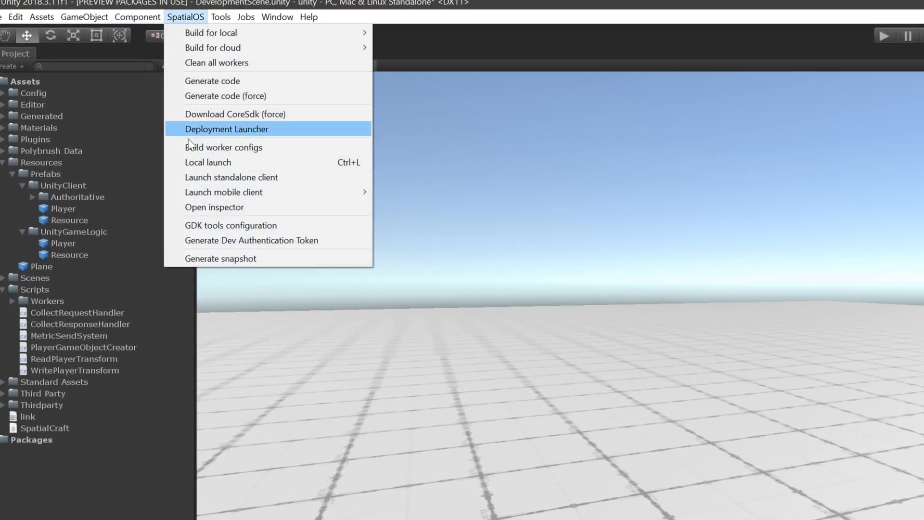
{"action": "left_click", "coordinate": [220, 258]}
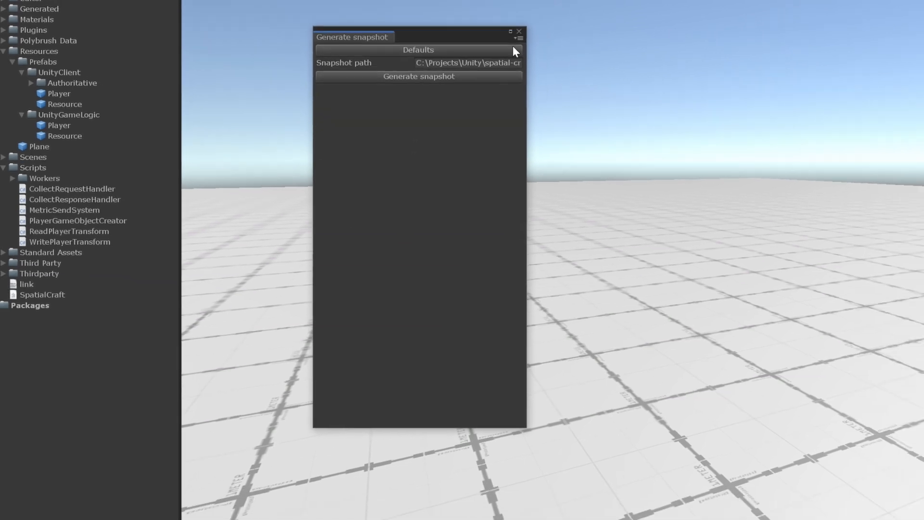
{"action": "left_click", "coordinate": [418, 76]}
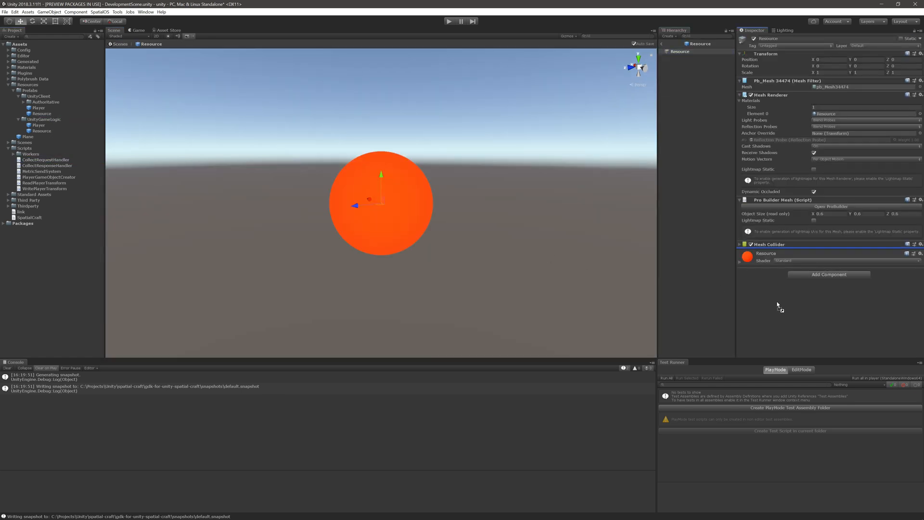
Attach CollectRequestHandler to the Resource prefab and name a new user layer 'Resources'.
{"action": "left_click", "coordinate": [829, 274]}
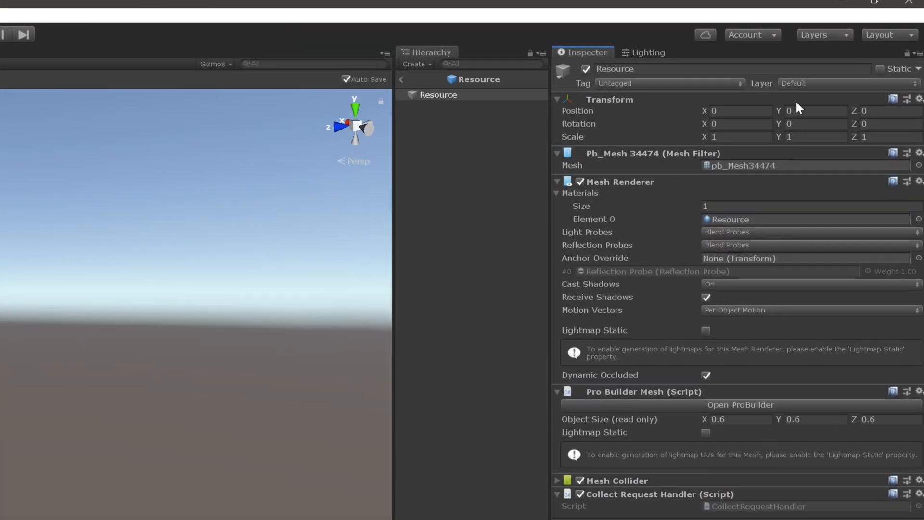
{"action": "left_click", "coordinate": [843, 83]}
{"action": "type", "text": "Re"}
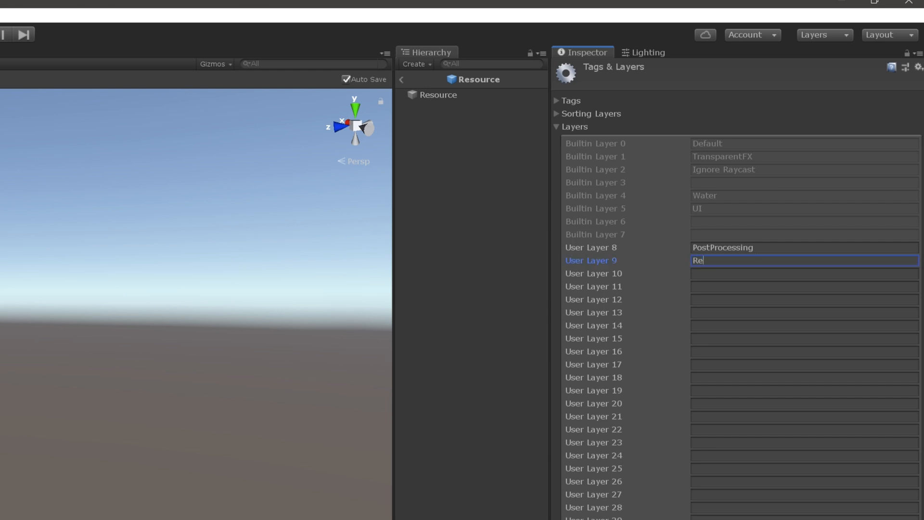
{"action": "type", "text": "sources"}
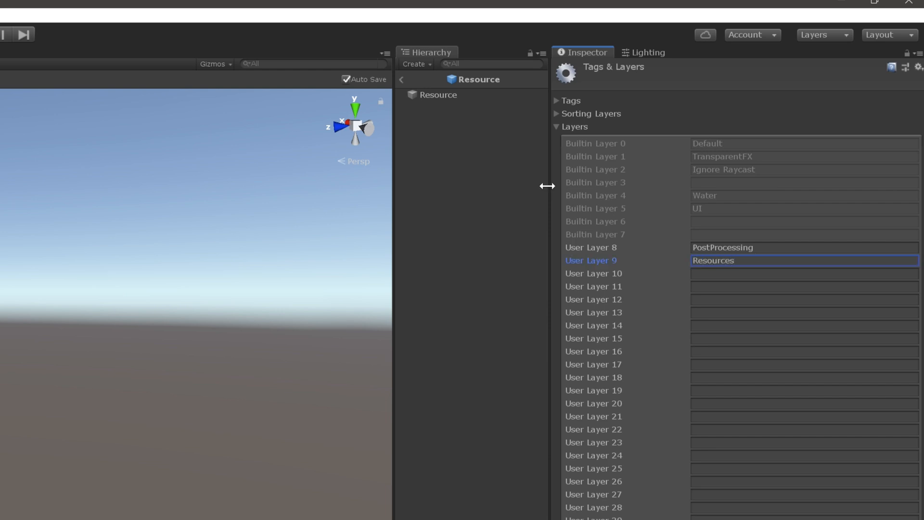
{"action": "left_click", "coordinate": [439, 94]}
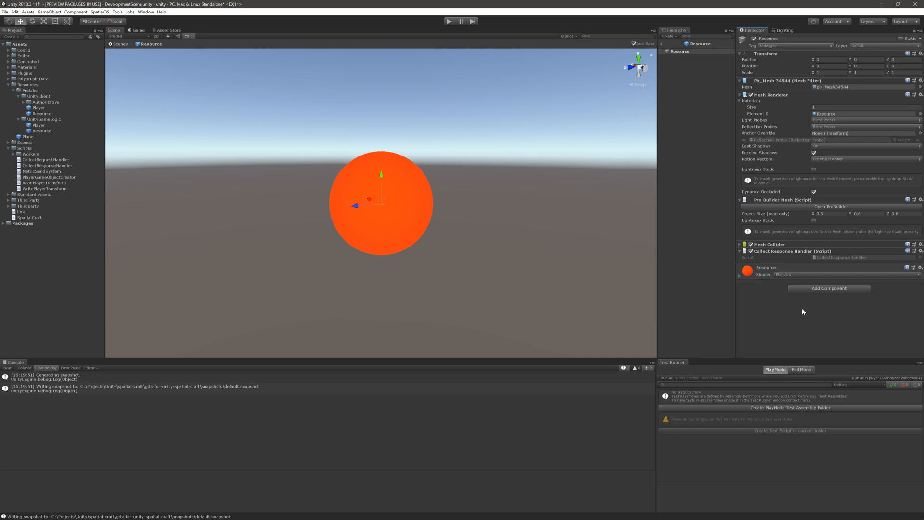
{"action": "mouse_move", "coordinate": [329, 98]}
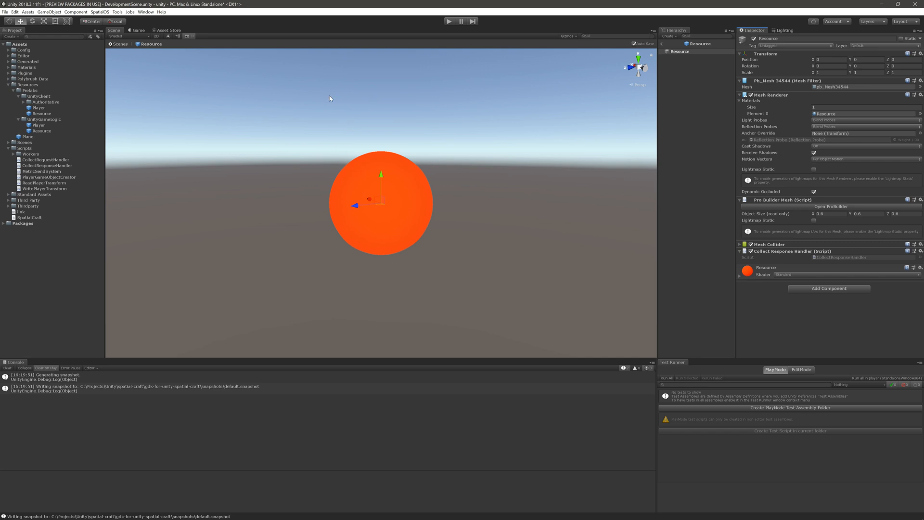
{"action": "mouse_move", "coordinate": [667, 44]}
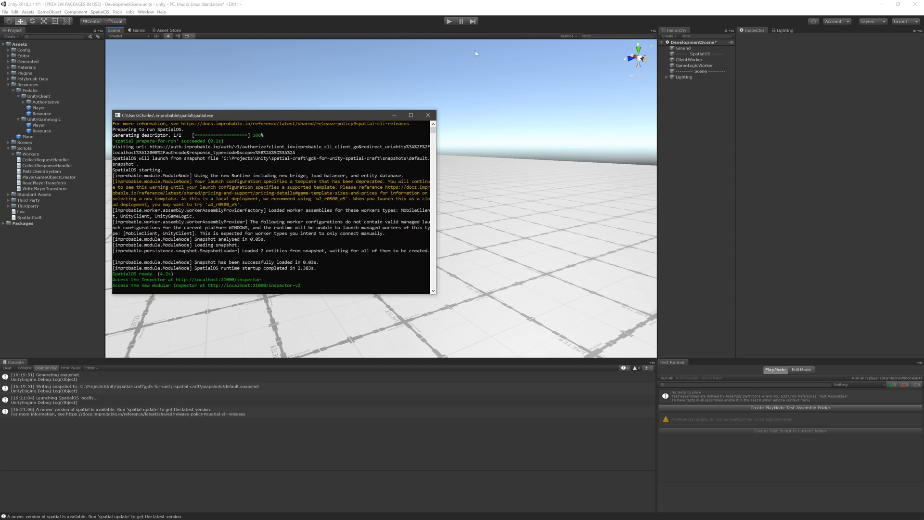
Enter Play mode to run the development scene against the local deployment.
{"action": "left_click", "coordinate": [449, 22]}
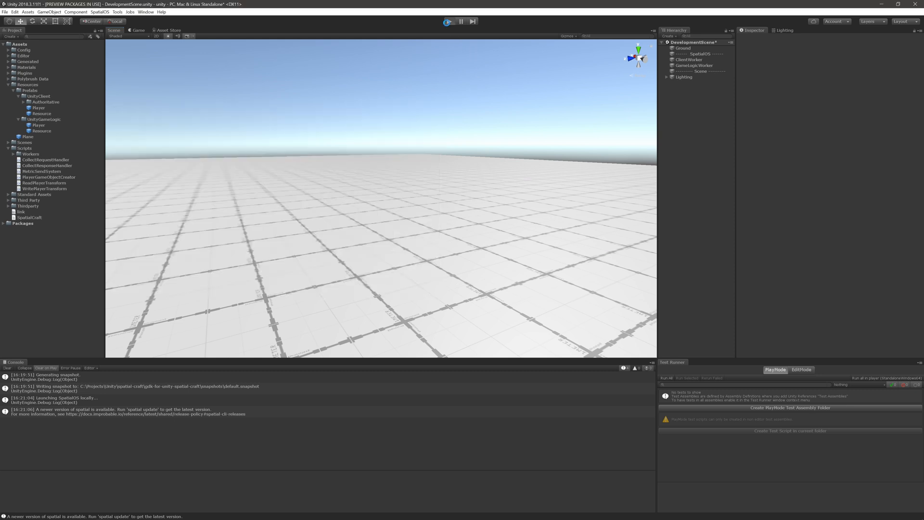